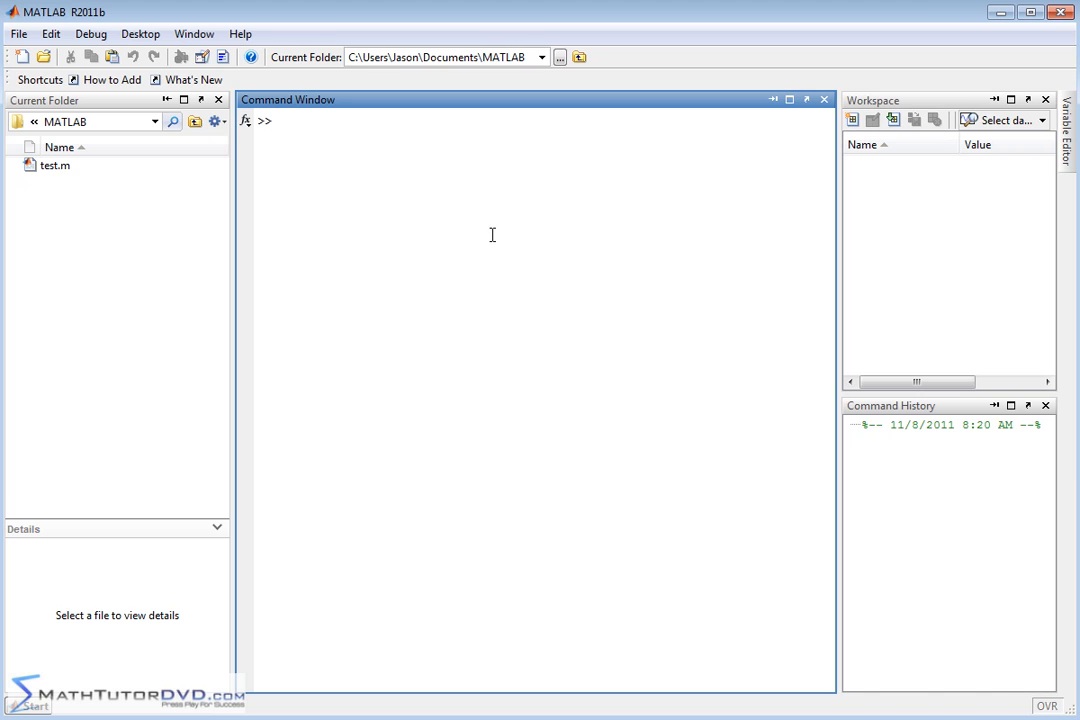
mouse_move(632, 356)
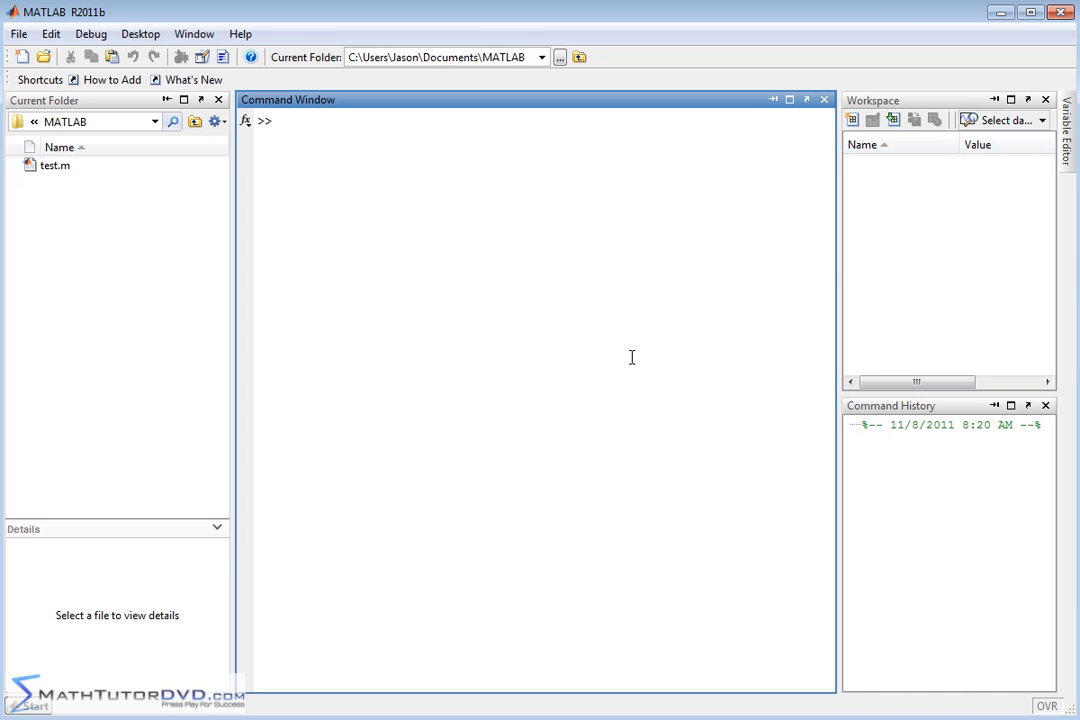
mouse_move(648, 350)
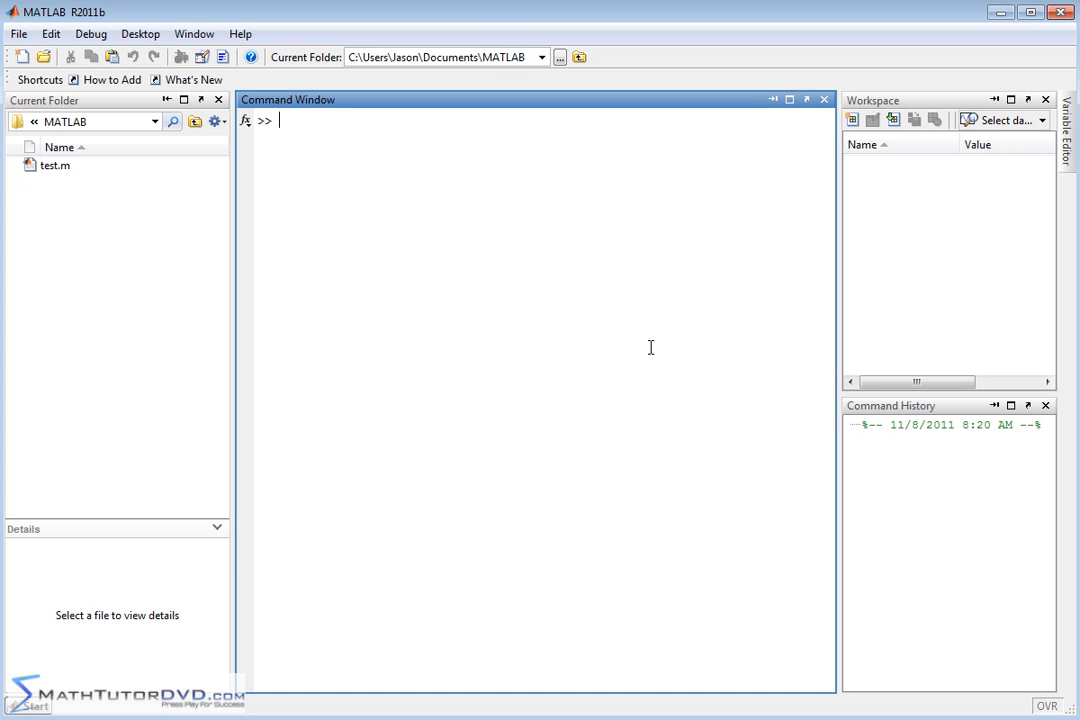
mouse_move(322, 168)
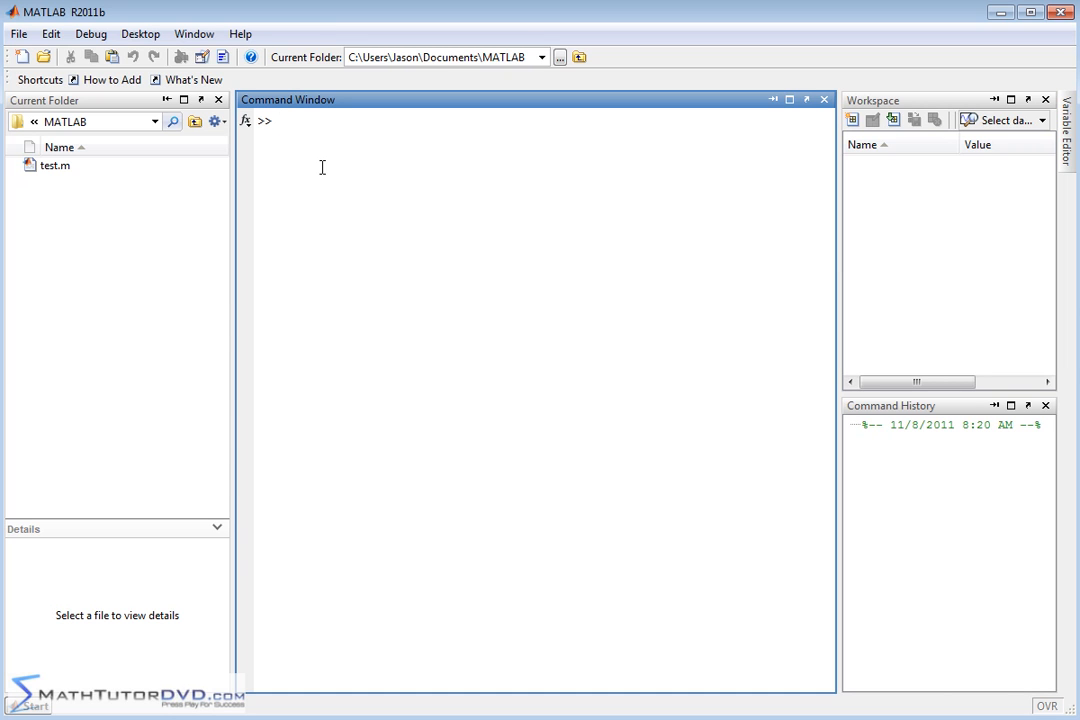
Step: Define matrix1 as [1 2; 3 4] in the command window
type("matrix1")
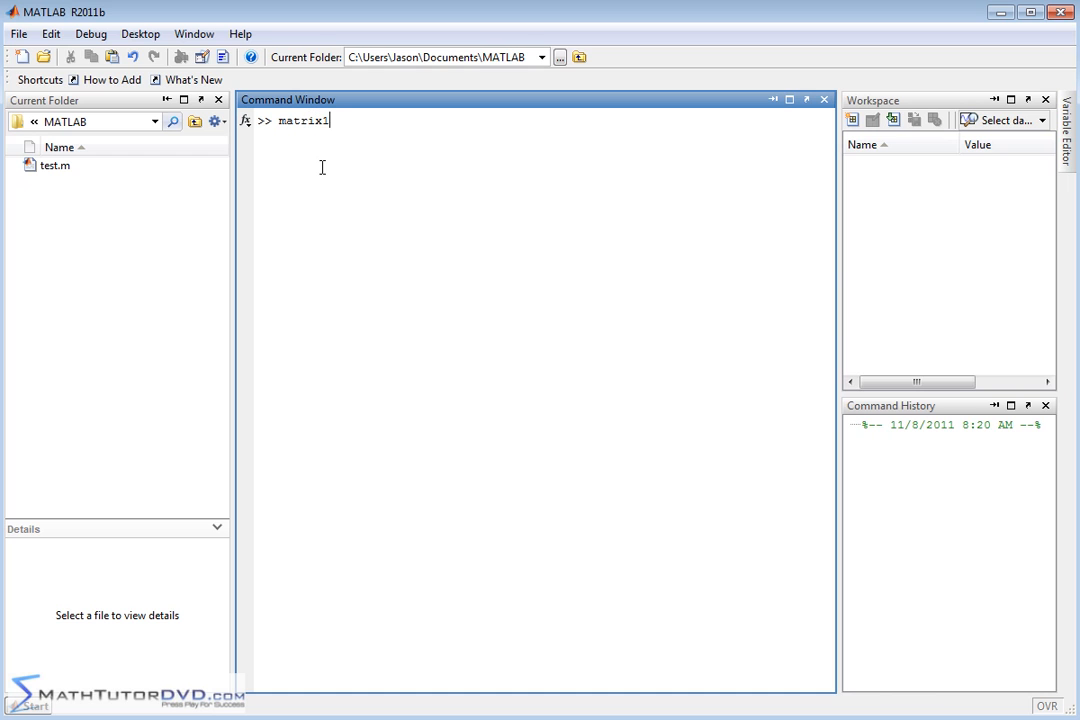
type("=")
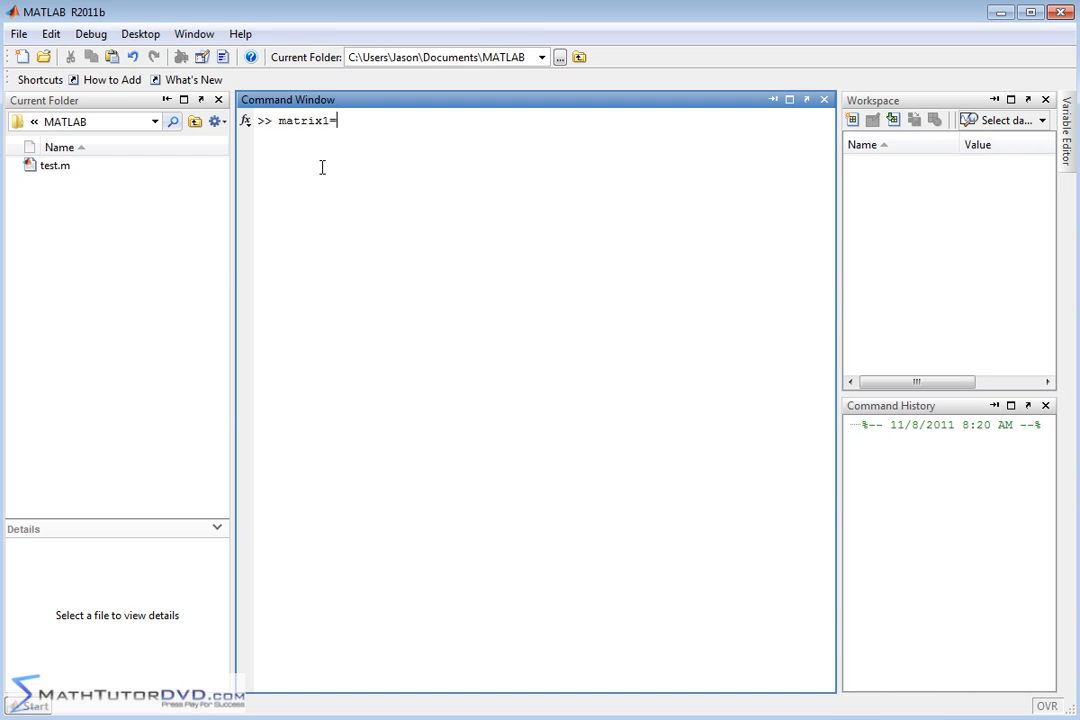
type("[")
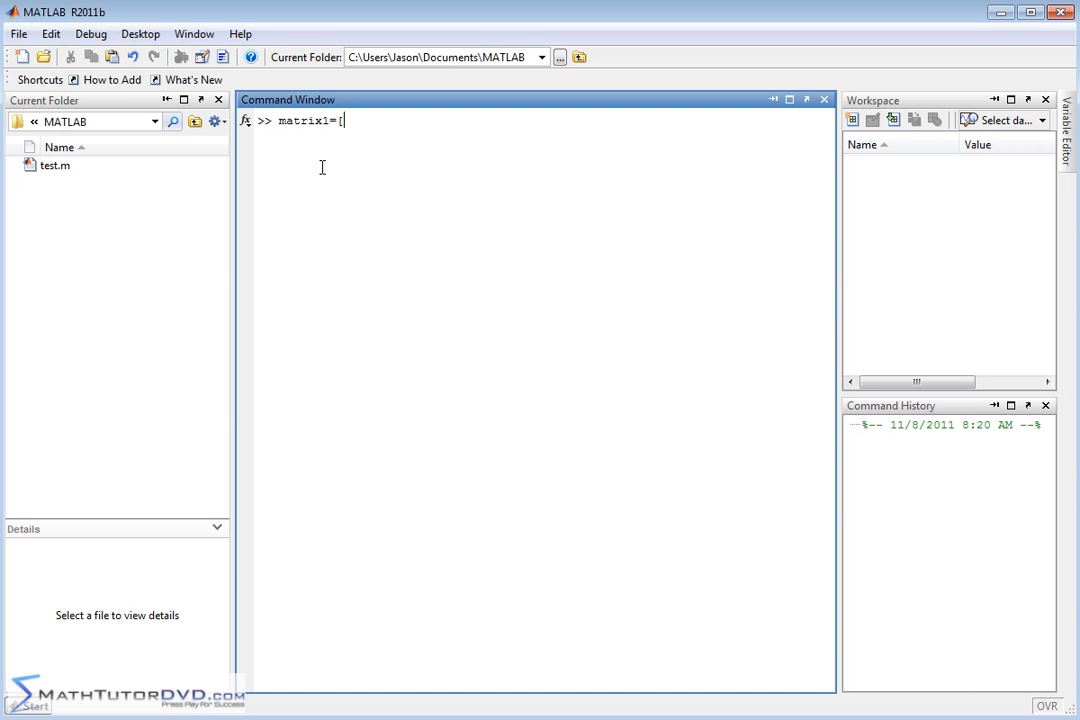
type("1 2;")
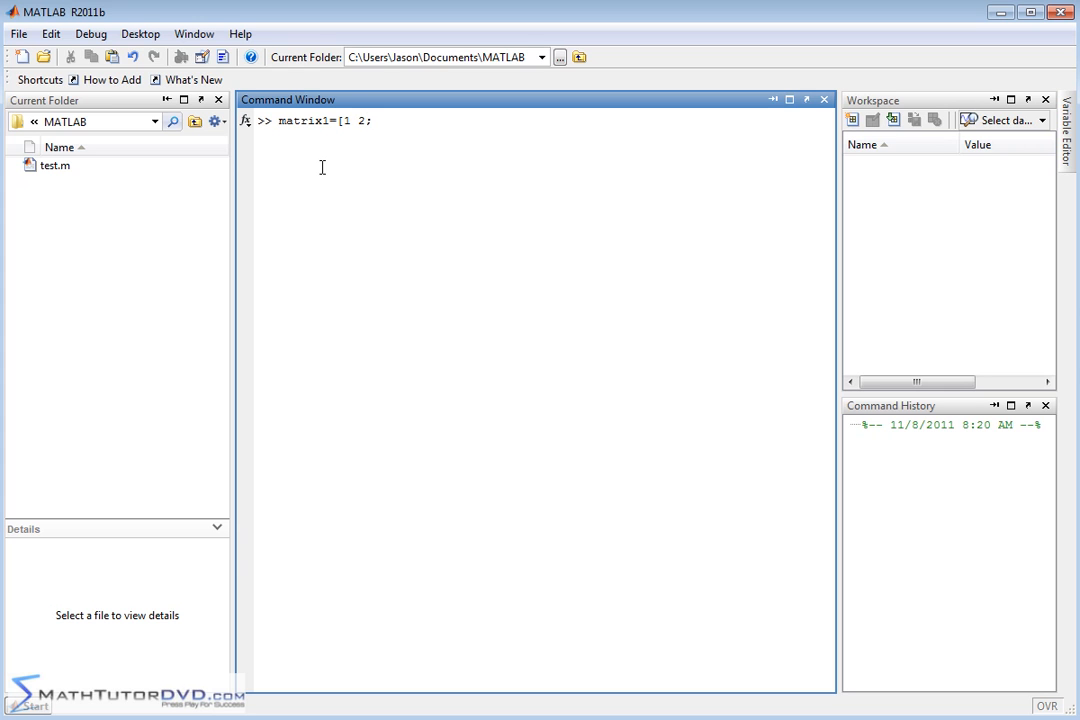
type("3 4")
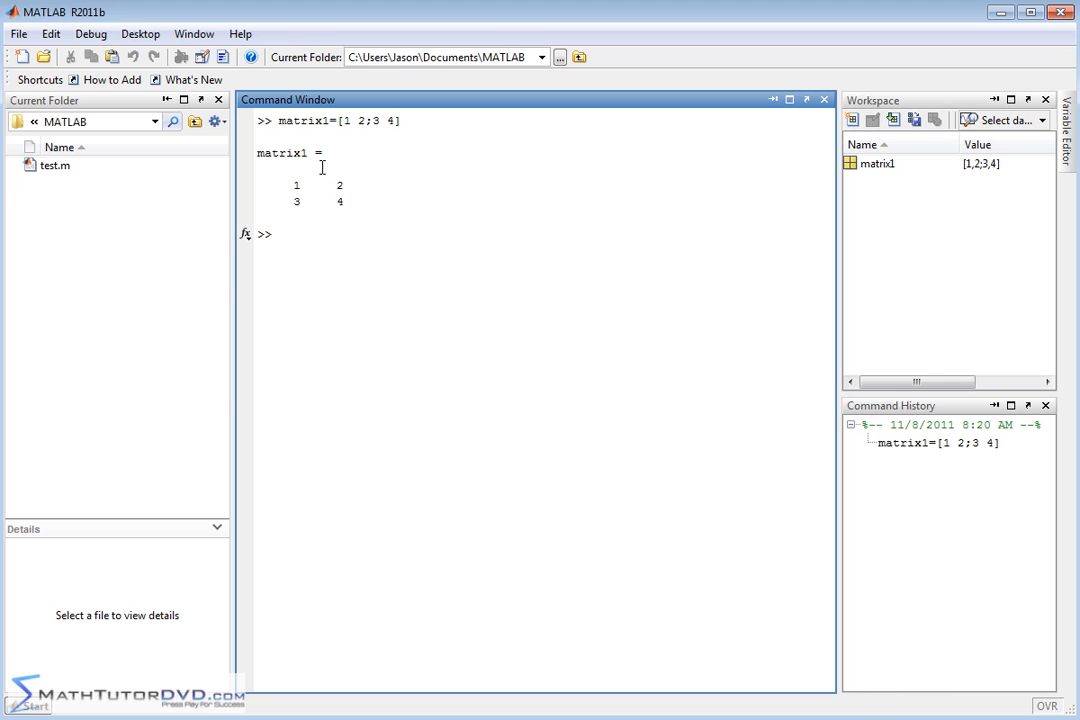
Step: Define matrix2 as [5 5; 6 6] in the command window
type("matrix21")
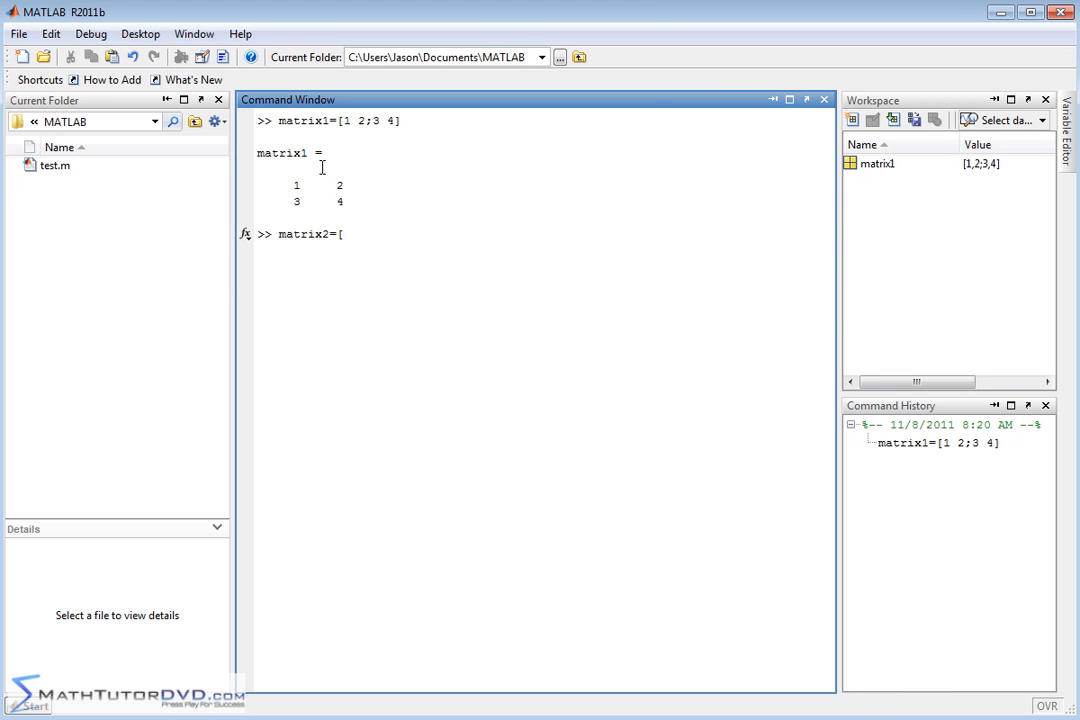
type("5 5")
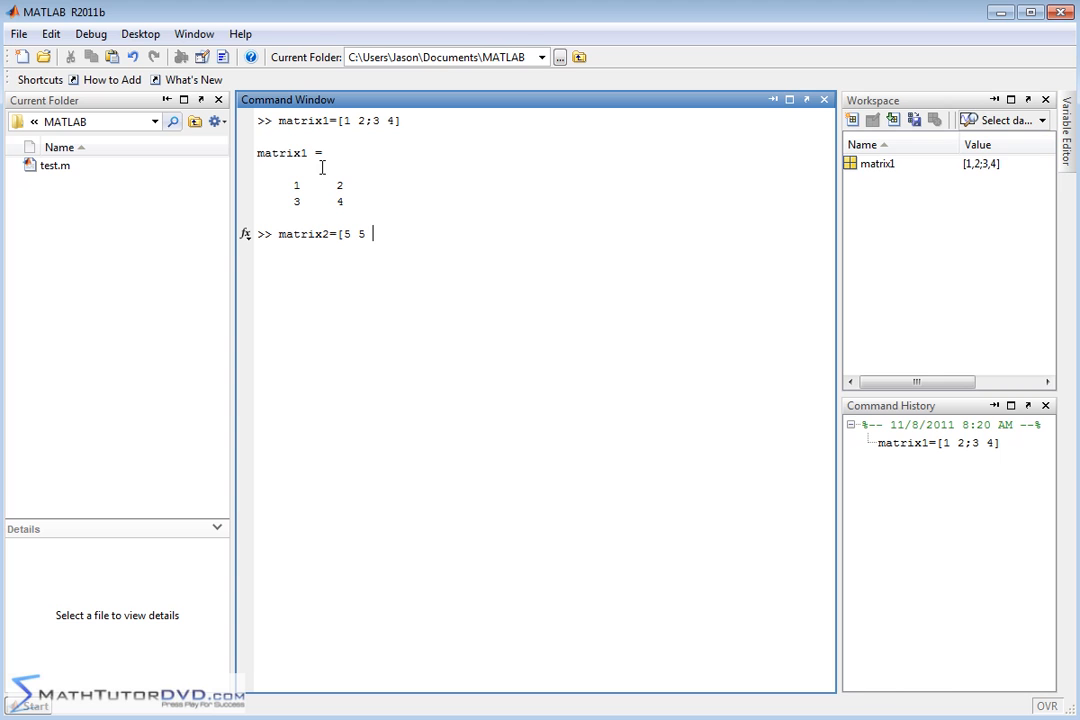
type(";6 6")
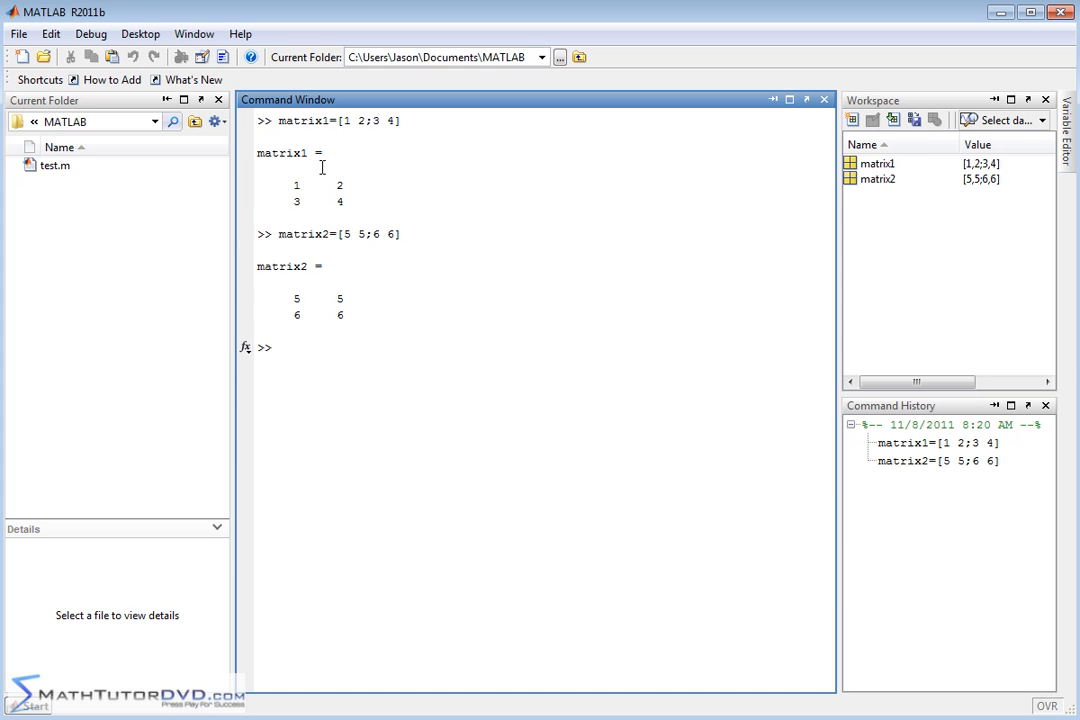
mouse_move(596, 380)
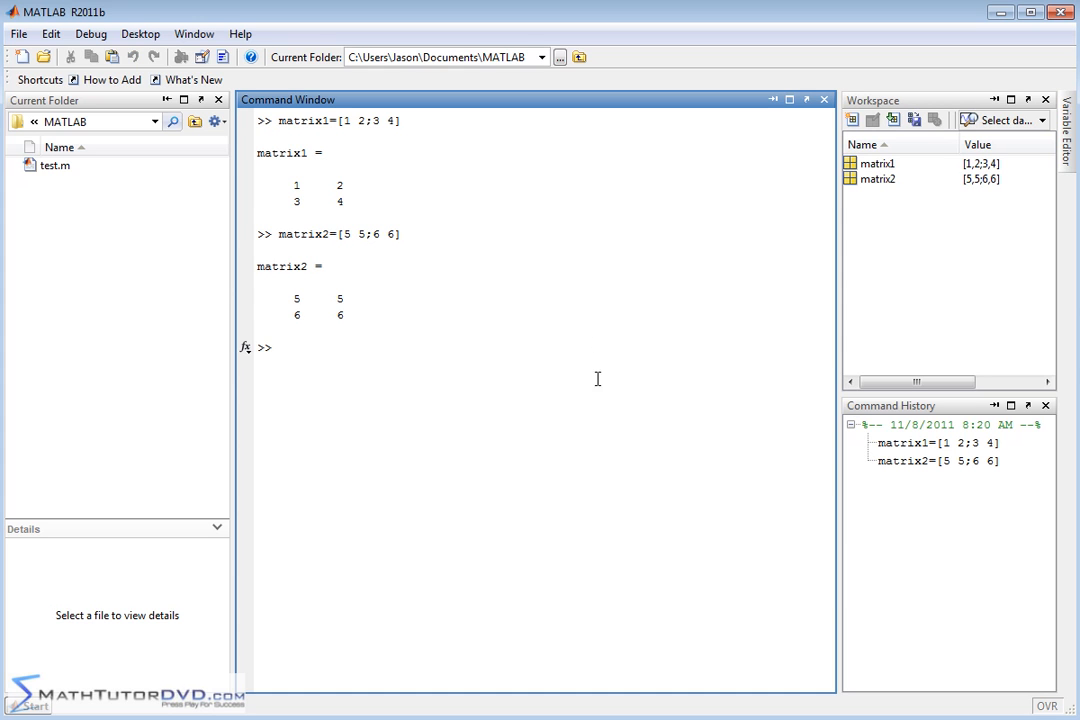
mouse_move(404, 176)
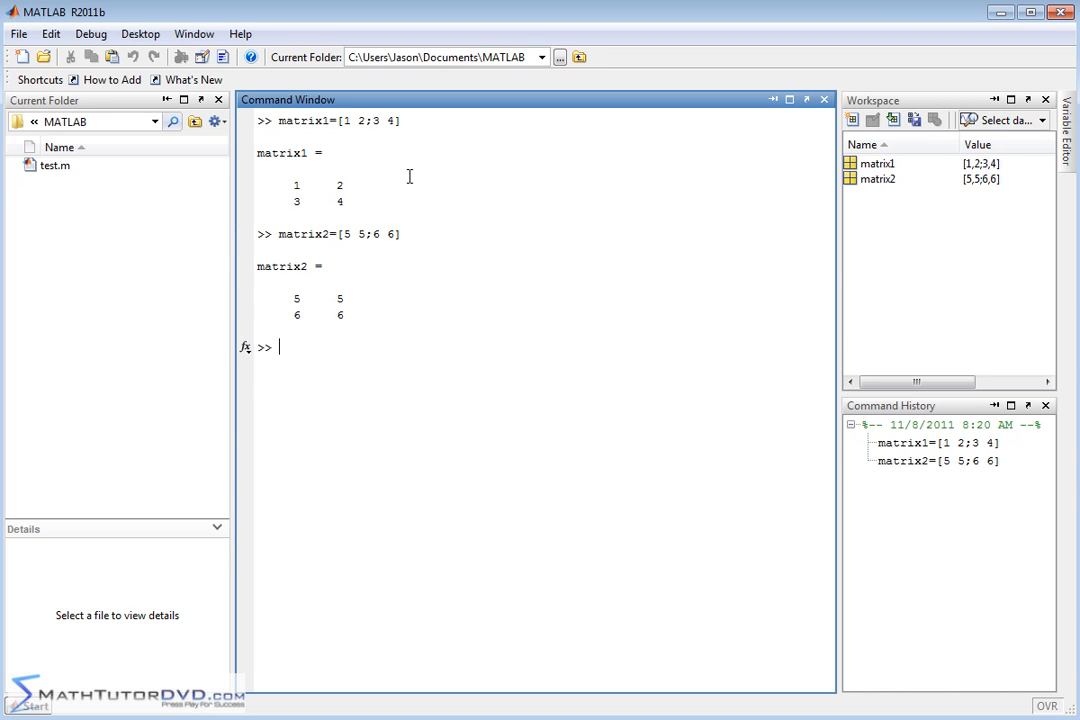
mouse_move(408, 164)
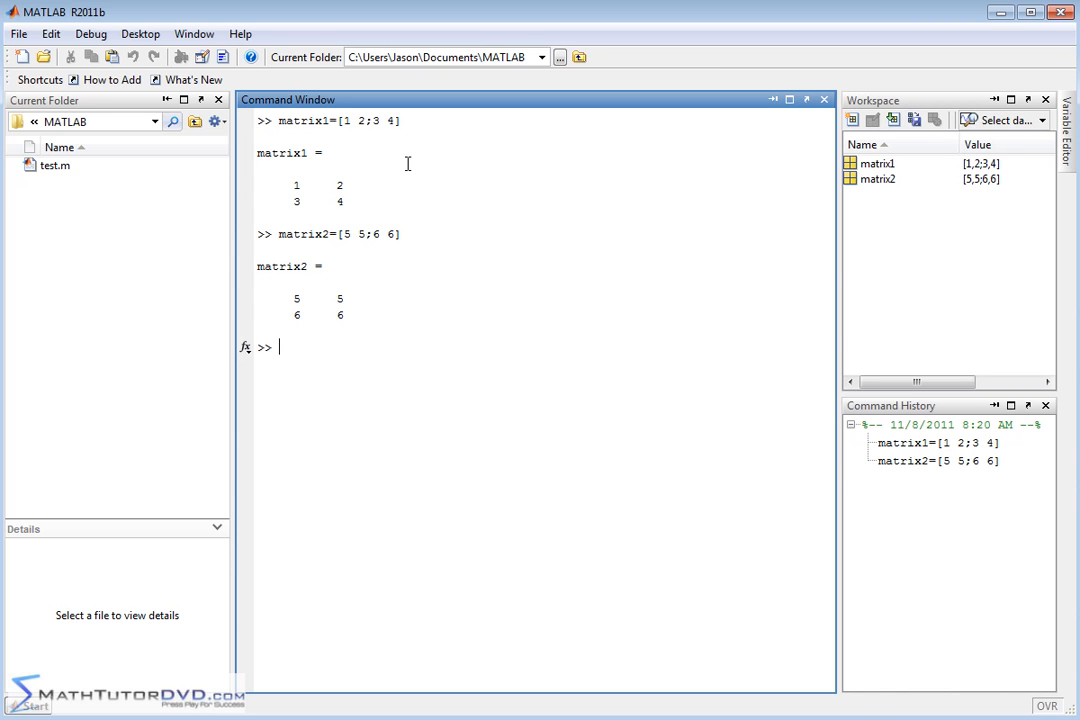
mouse_move(498, 316)
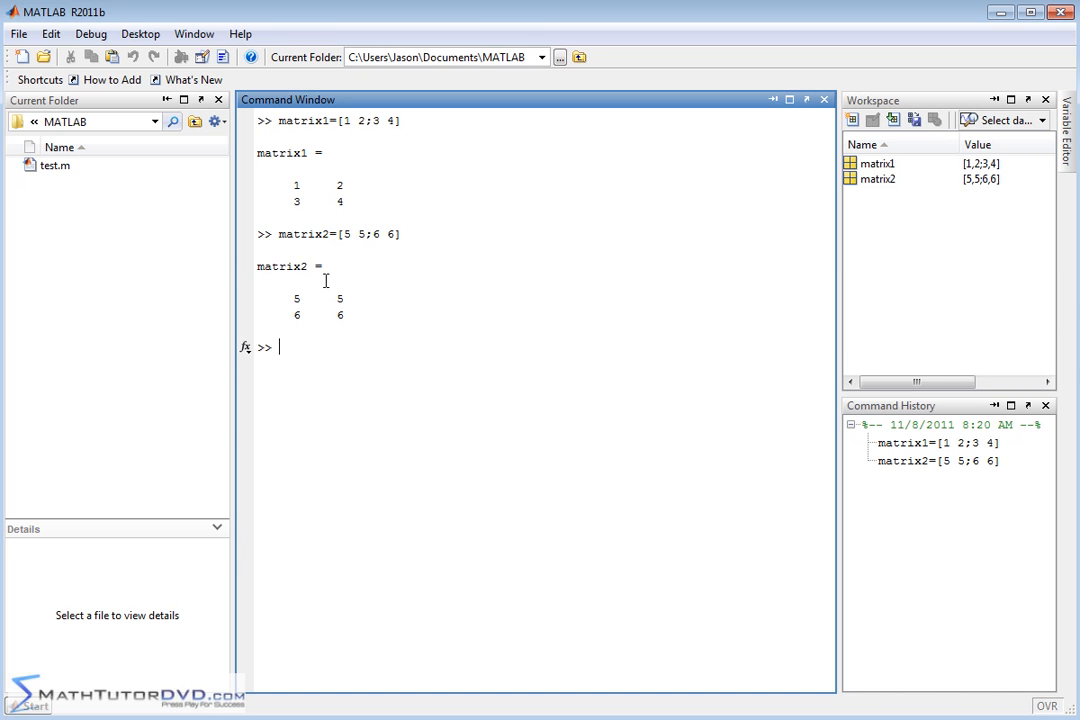
mouse_move(320, 178)
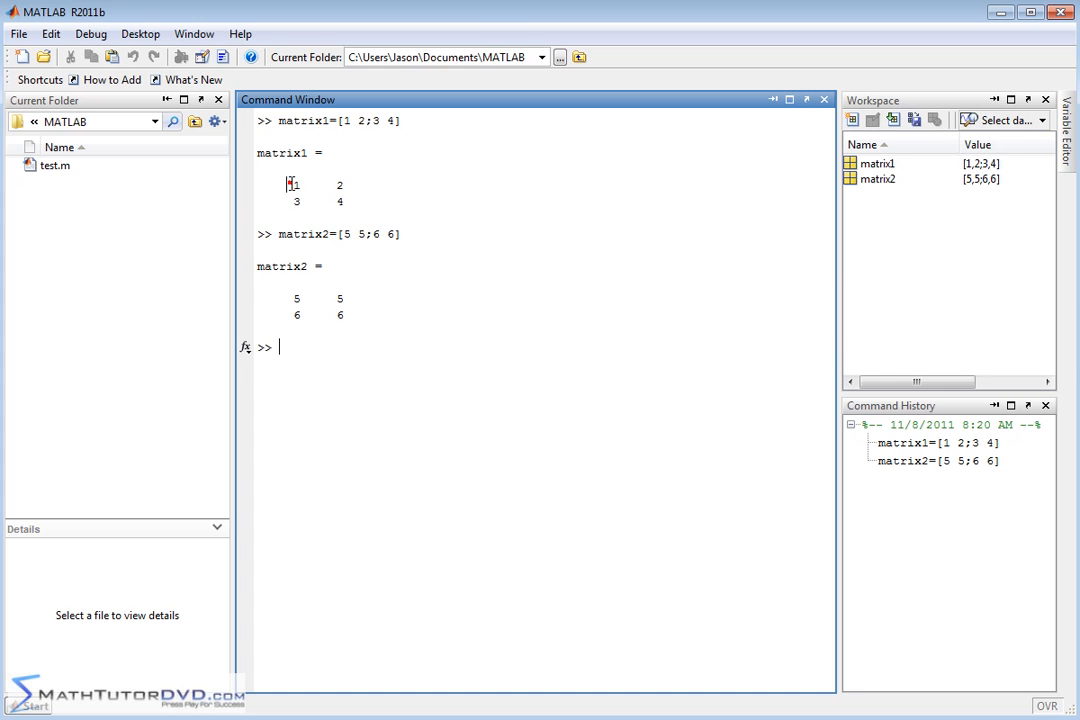
double_click(296, 184)
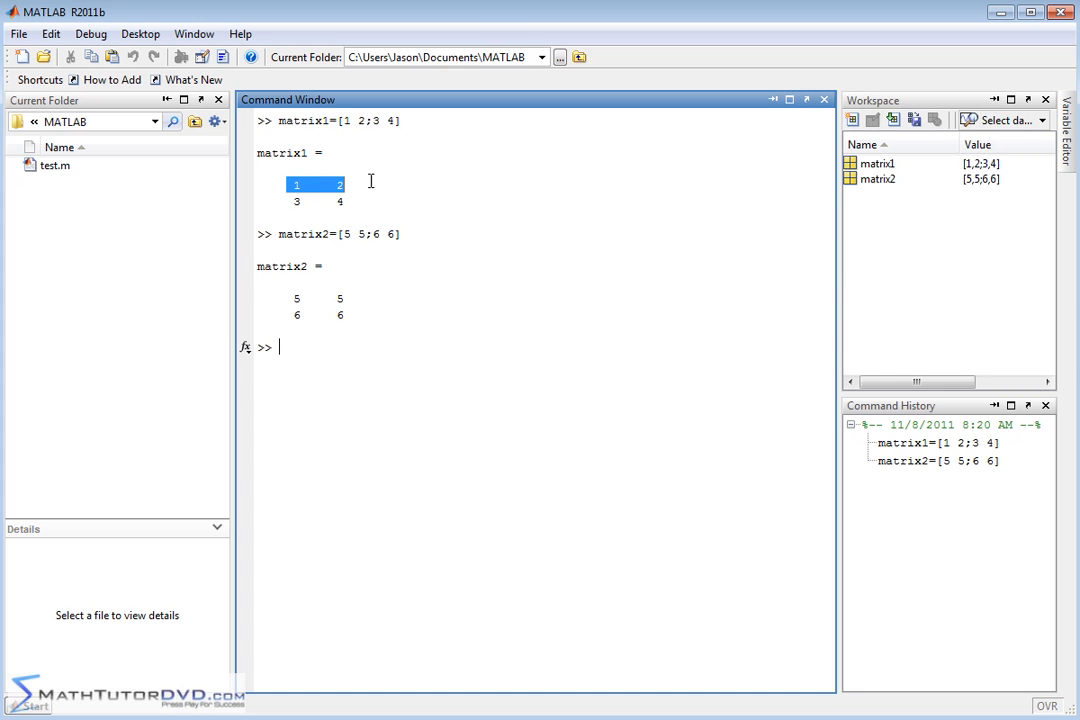
mouse_move(292, 304)
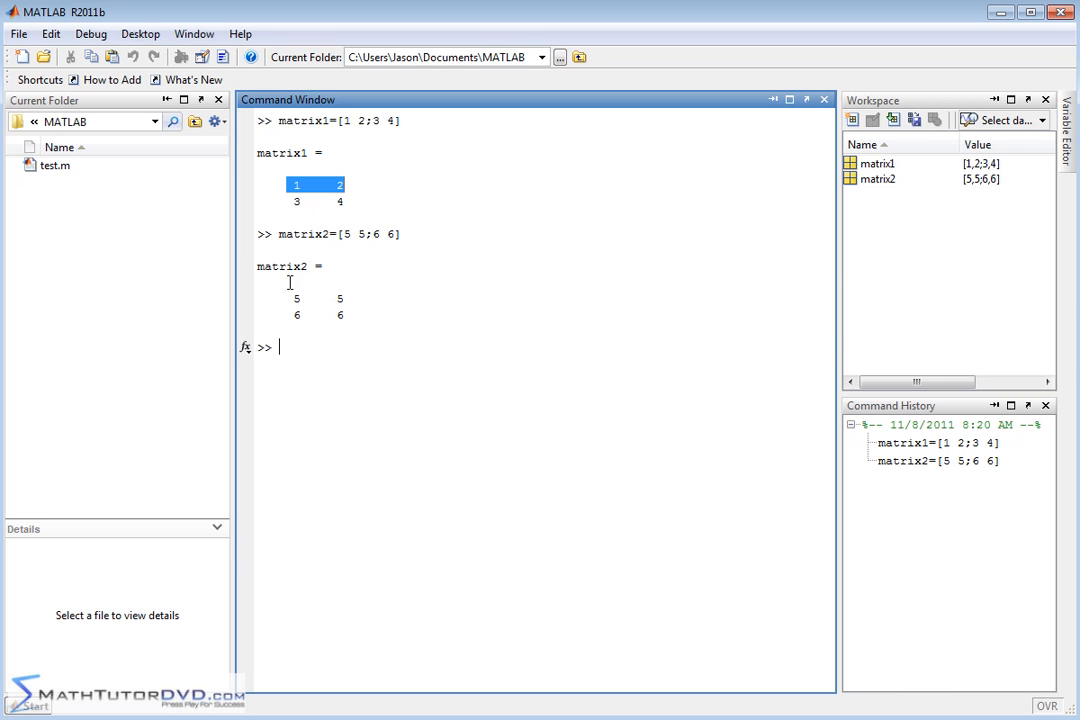
mouse_move(292, 296)
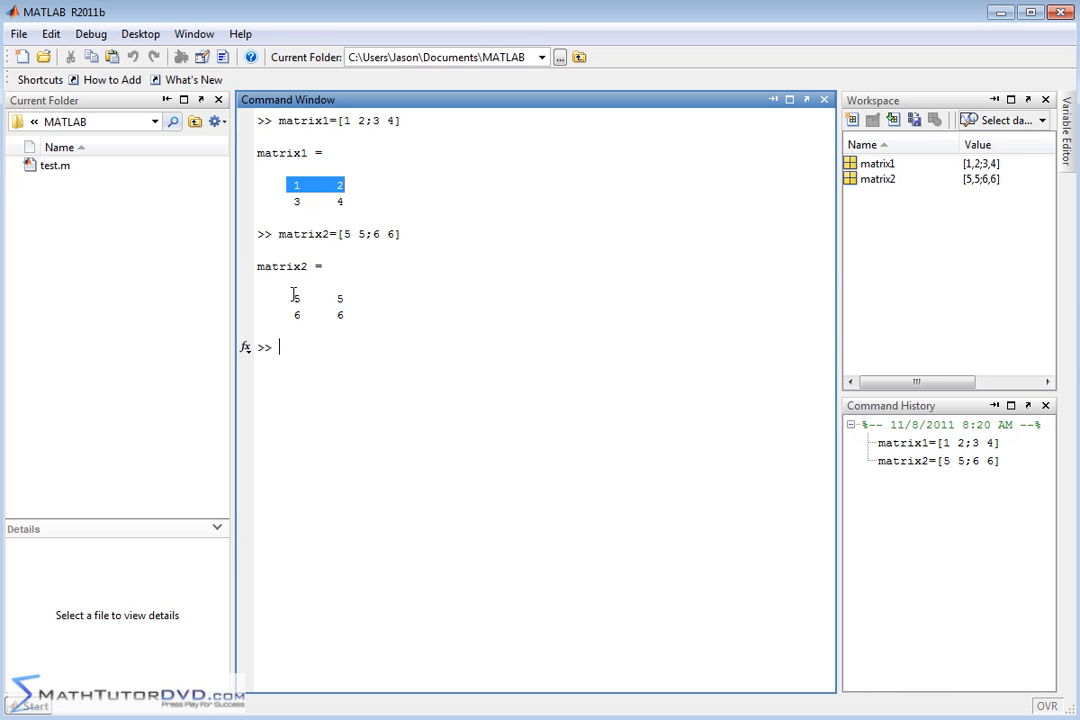
Step: Compute matrix1*matrix2, giving ans = [17 17; 39 39]
type("m")
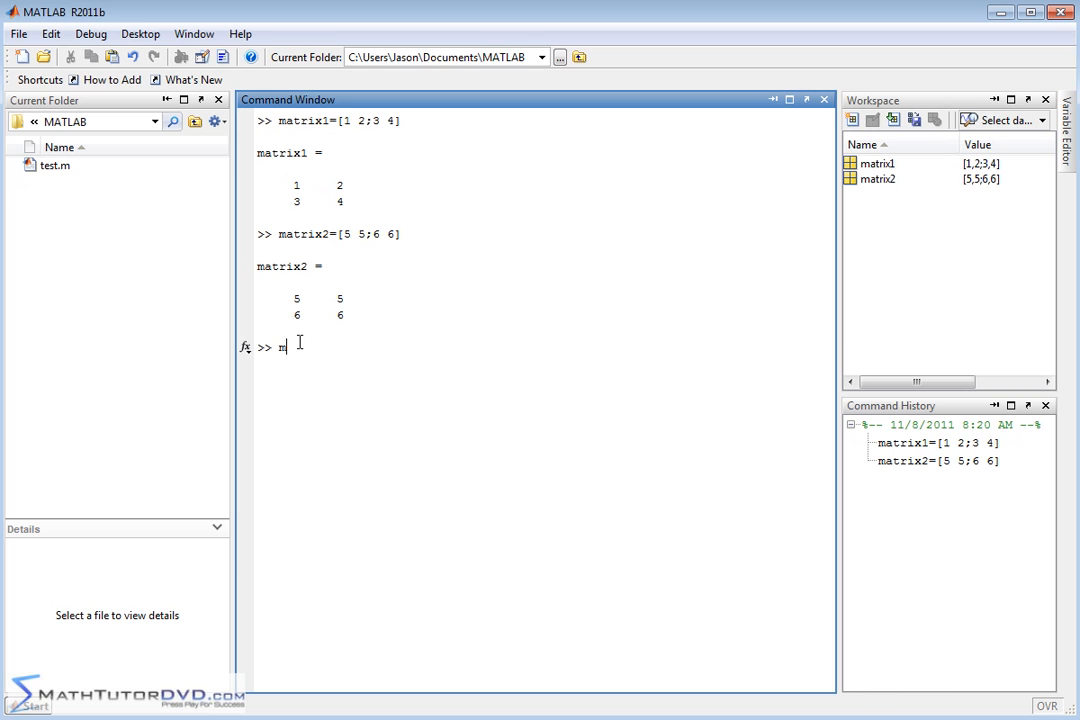
type("atrix1")
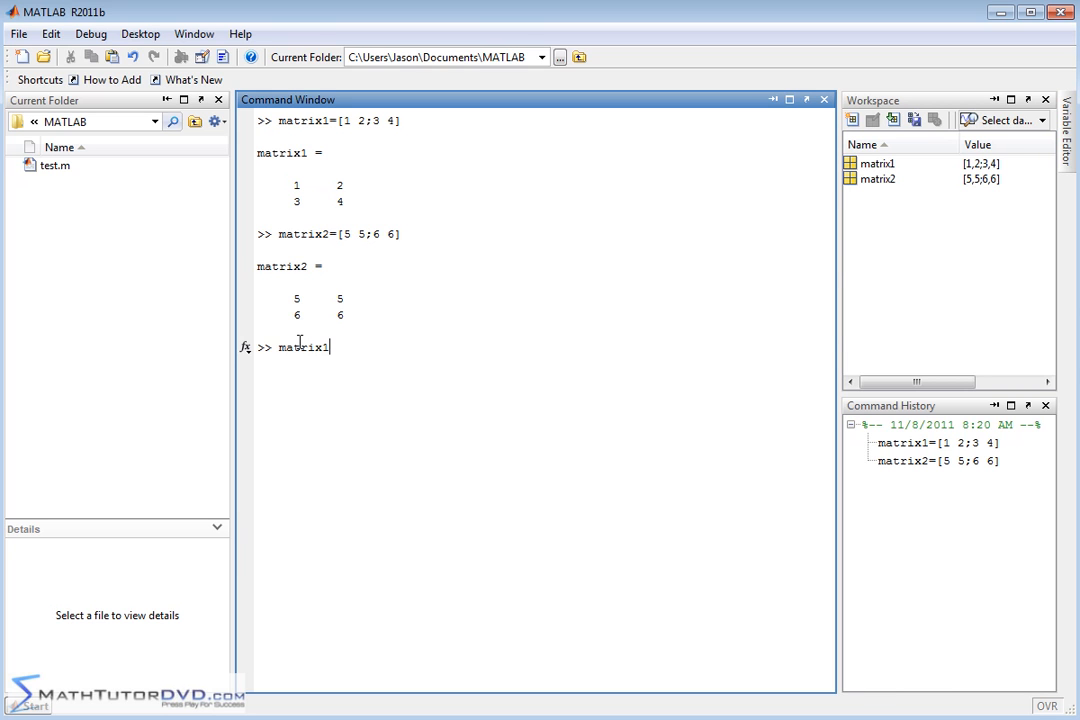
type("*matrix2")
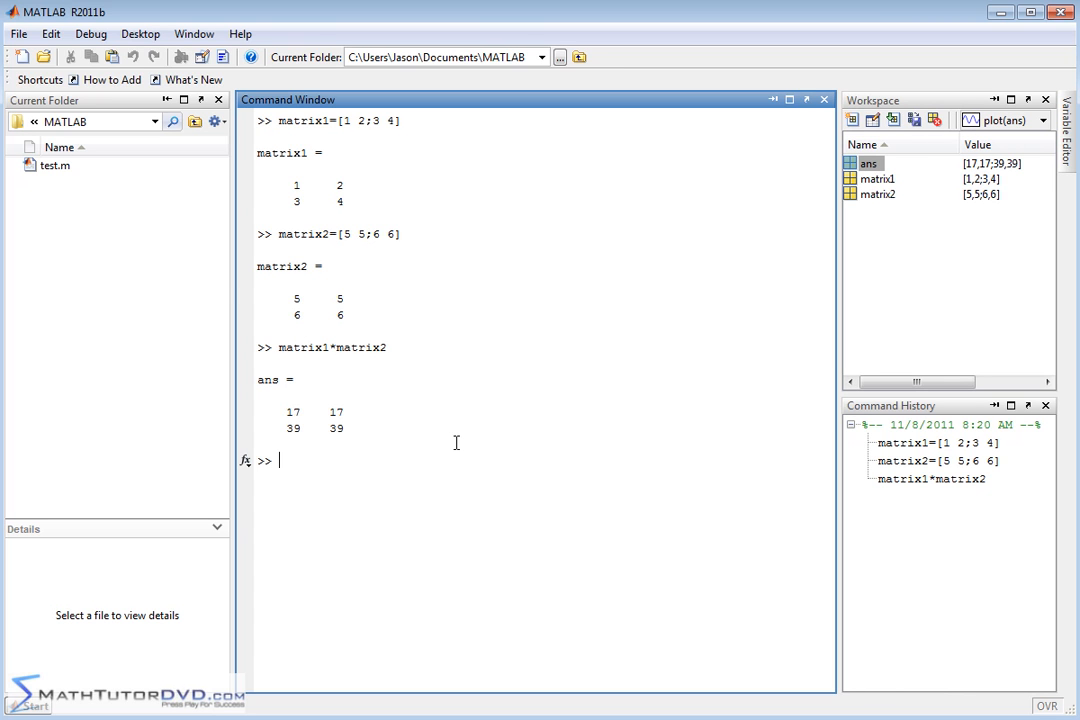
mouse_move(426, 394)
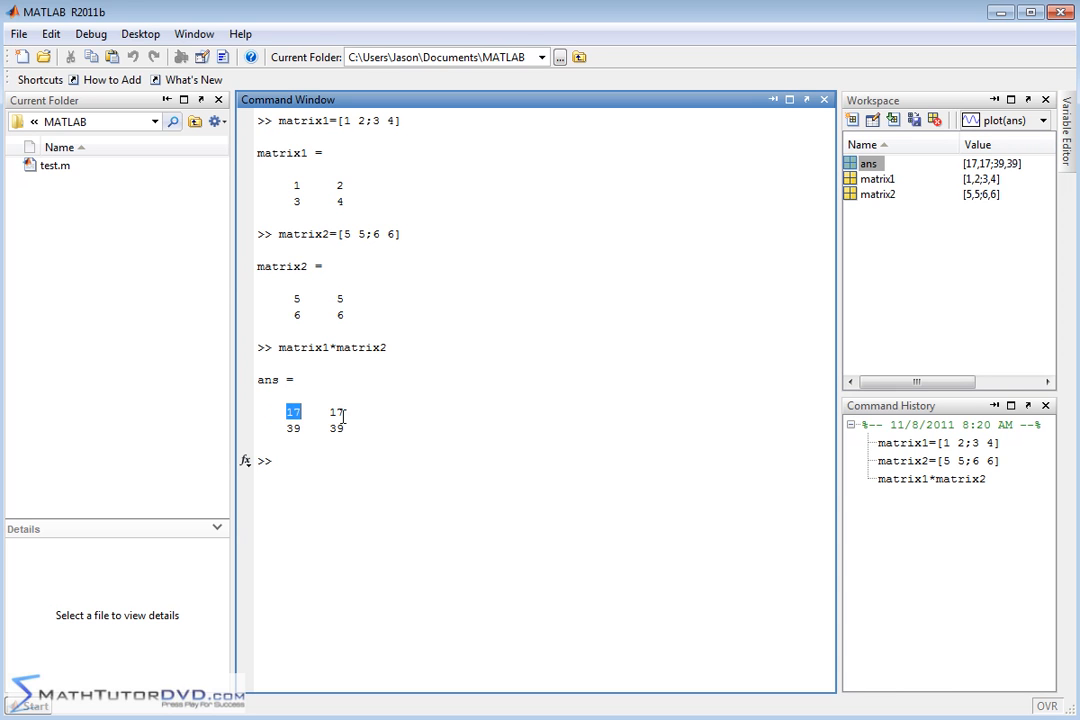
mouse_move(472, 278)
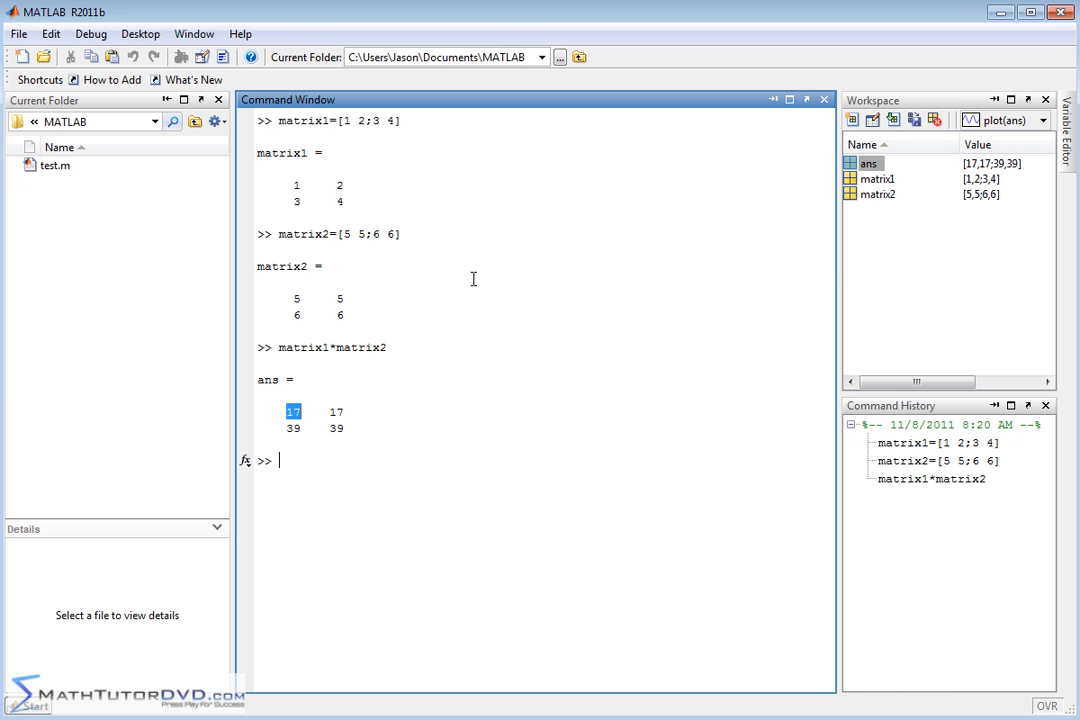
mouse_move(536, 228)
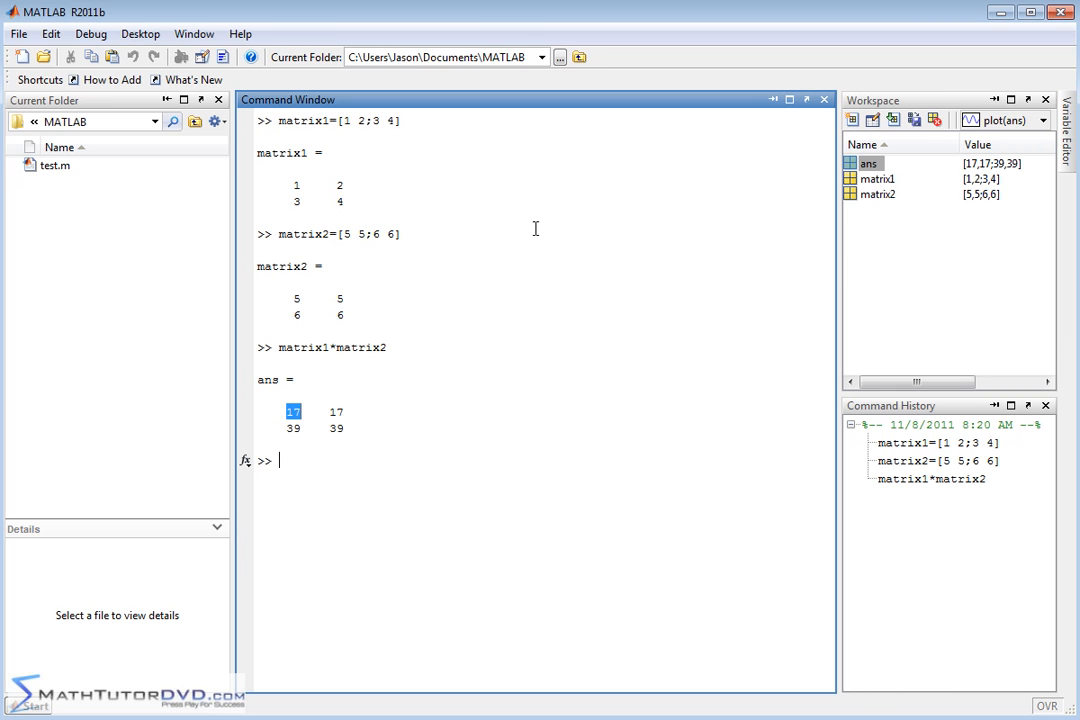
mouse_move(620, 246)
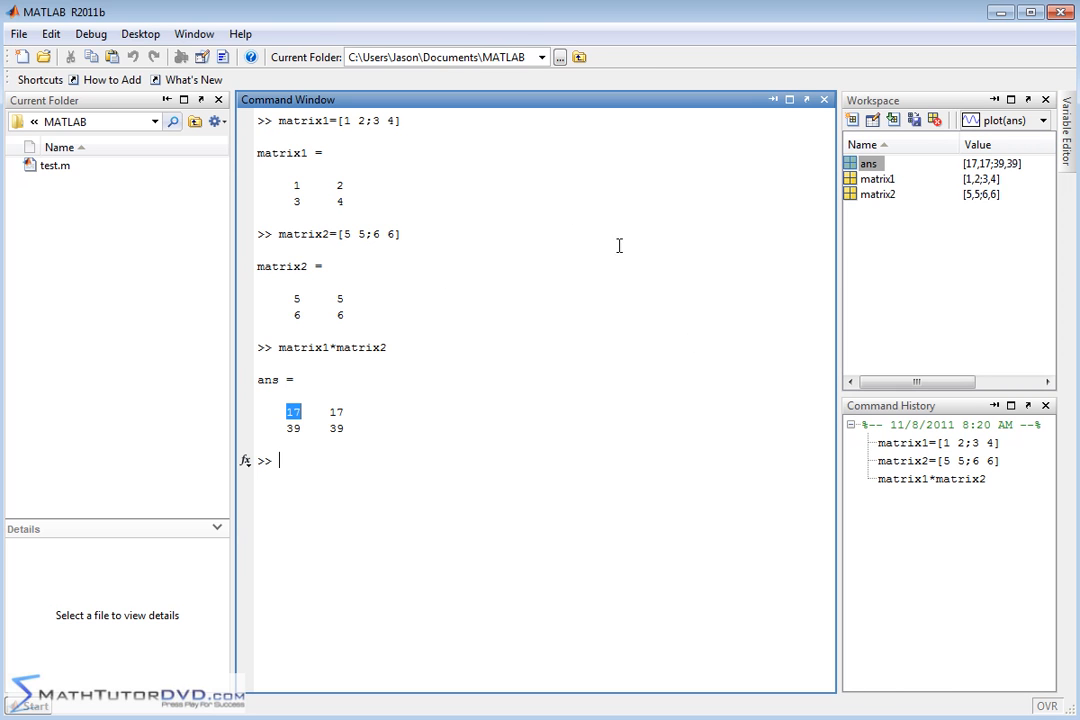
mouse_move(640, 344)
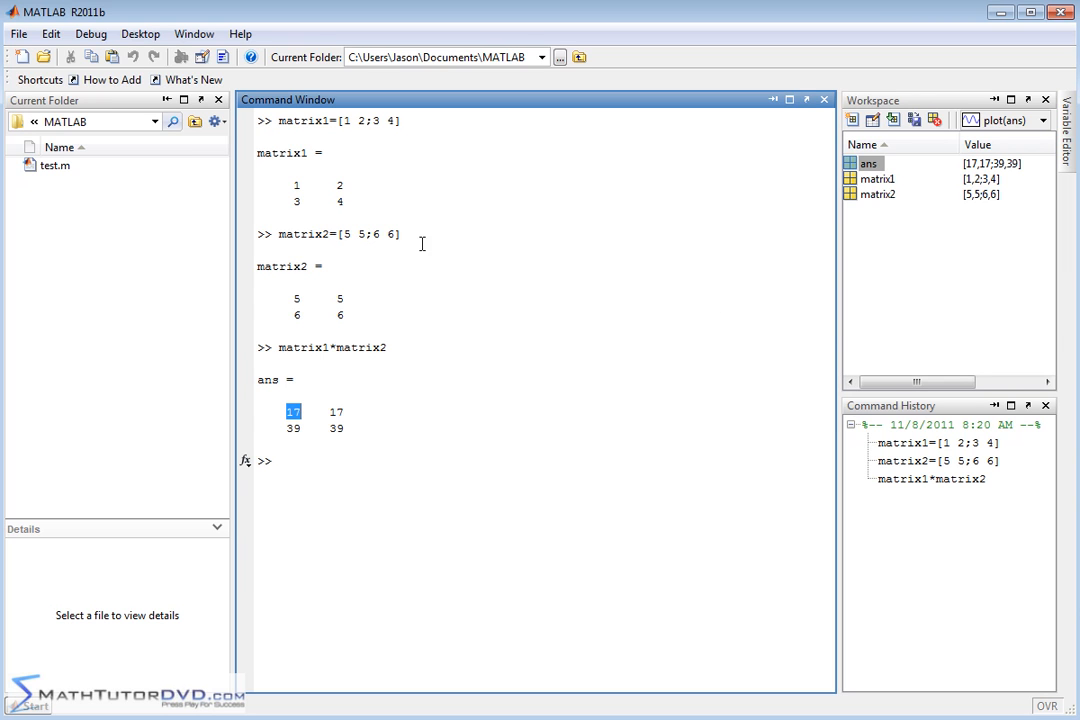
mouse_move(704, 388)
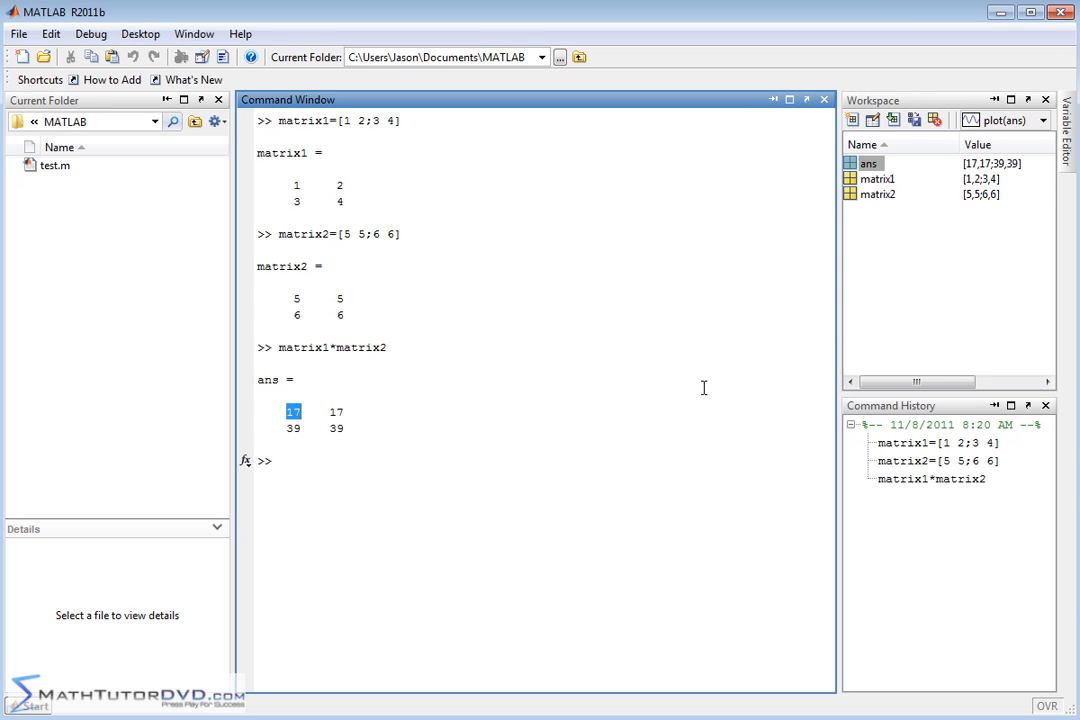
mouse_move(388, 420)
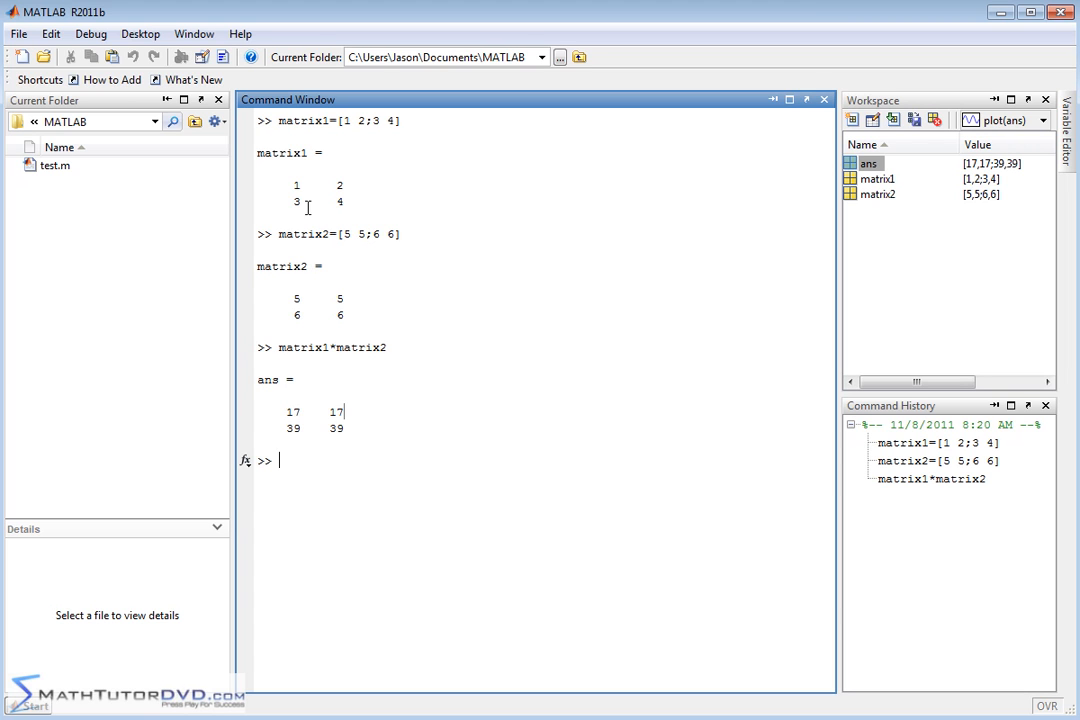
mouse_move(416, 326)
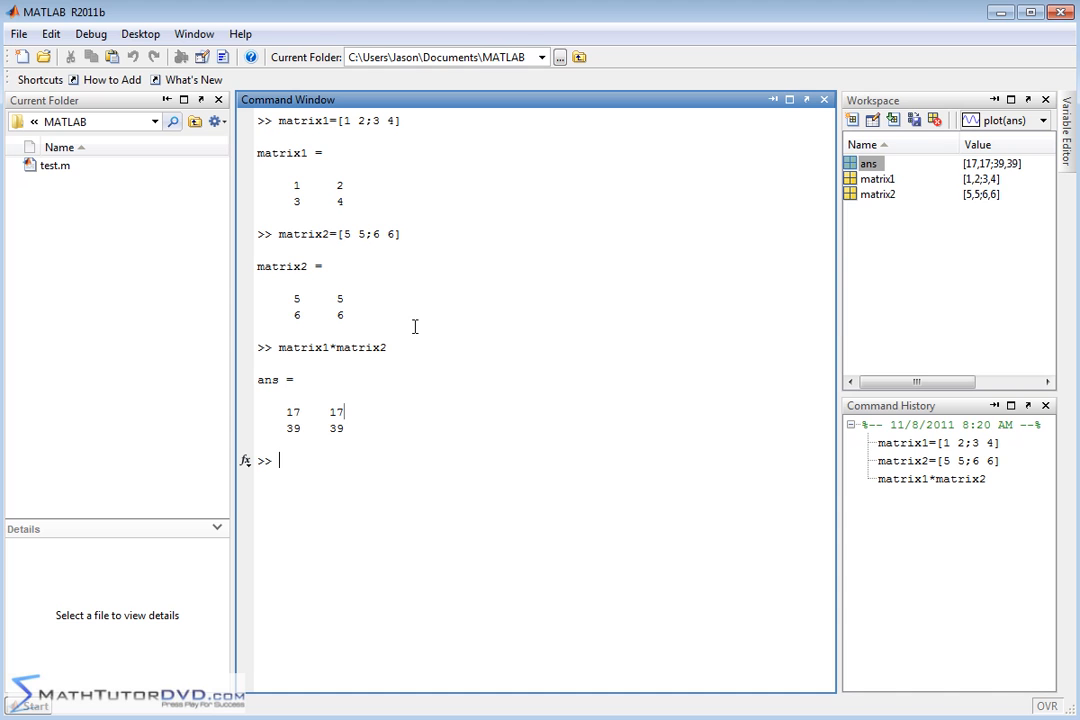
mouse_move(316, 224)
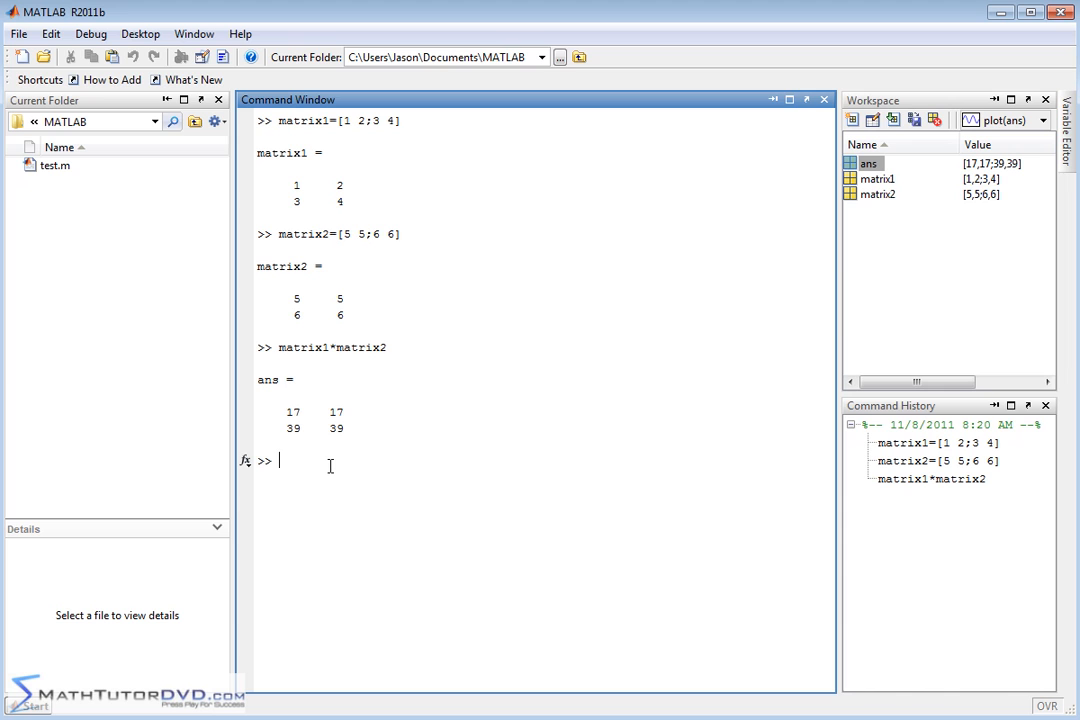
Step: Redefine matrix2 as the 2-by-4 matrix [1 9 -2 4; 1 1 1 0]
type("matrix2")
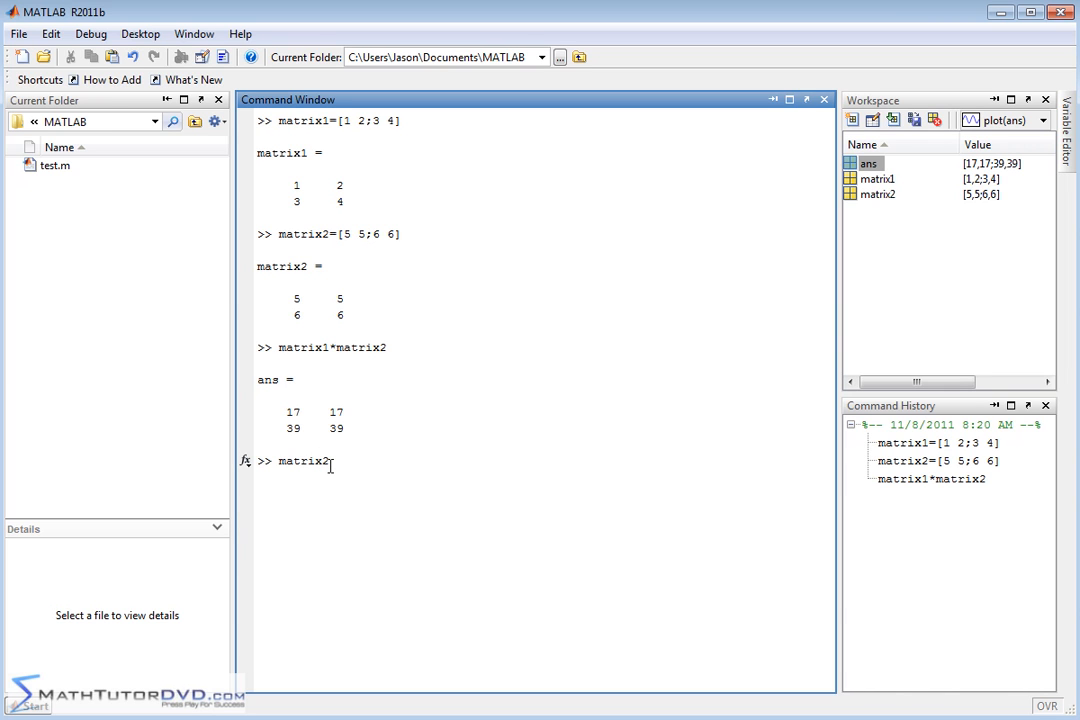
type("=[")
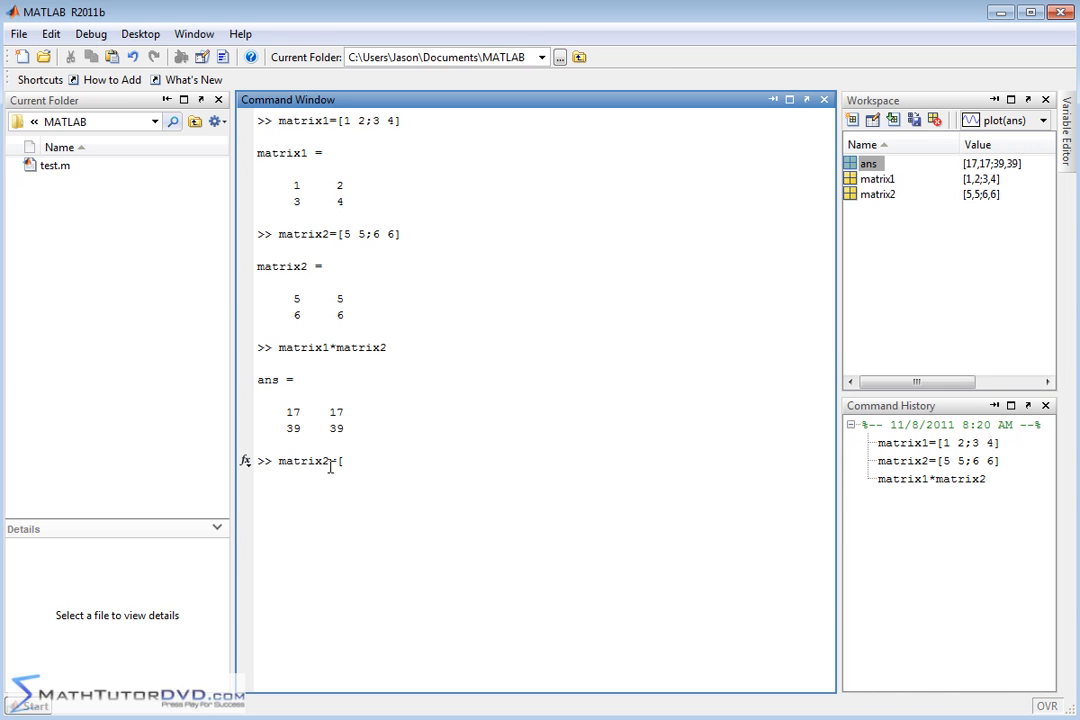
type("1")
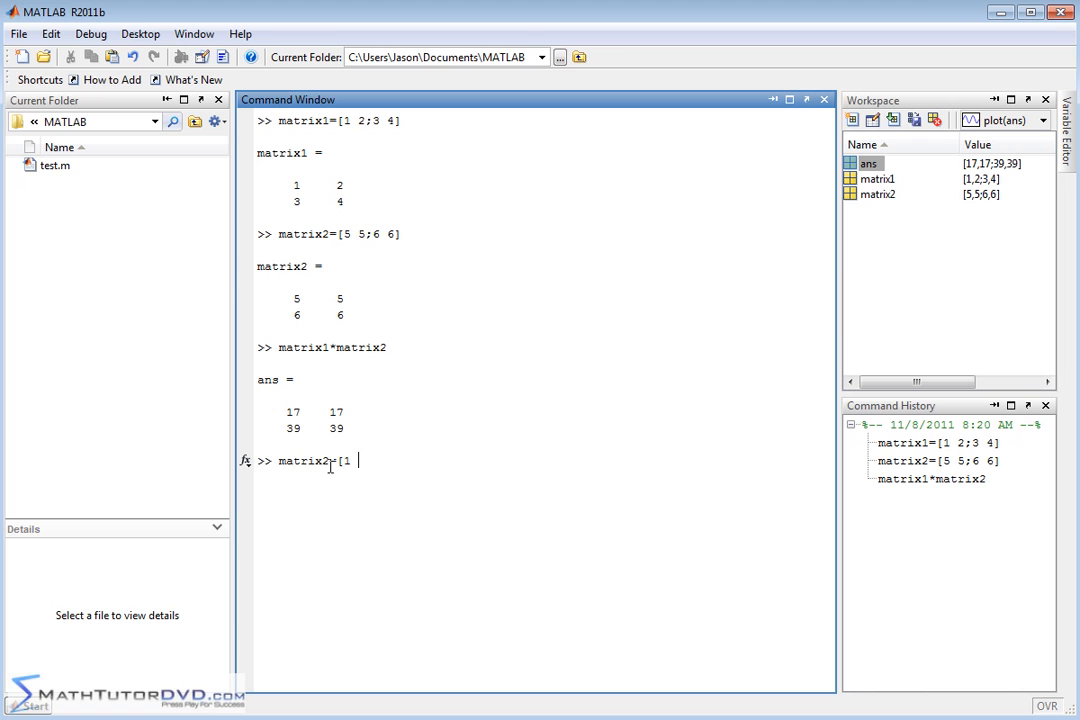
type("9 -2")
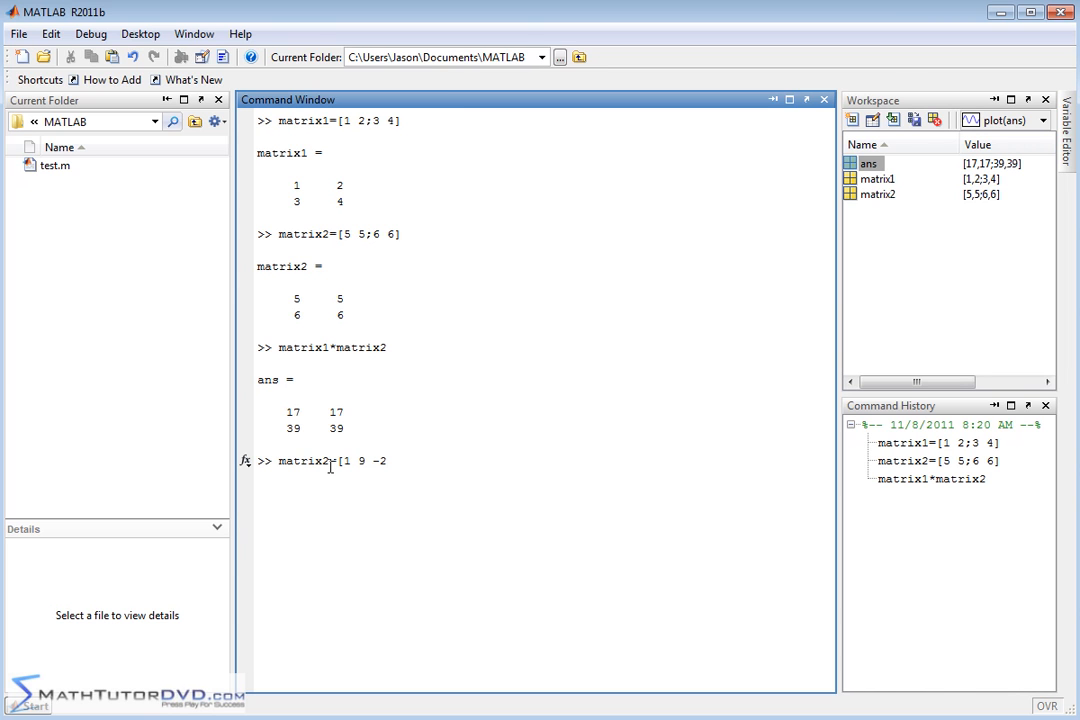
type("4")
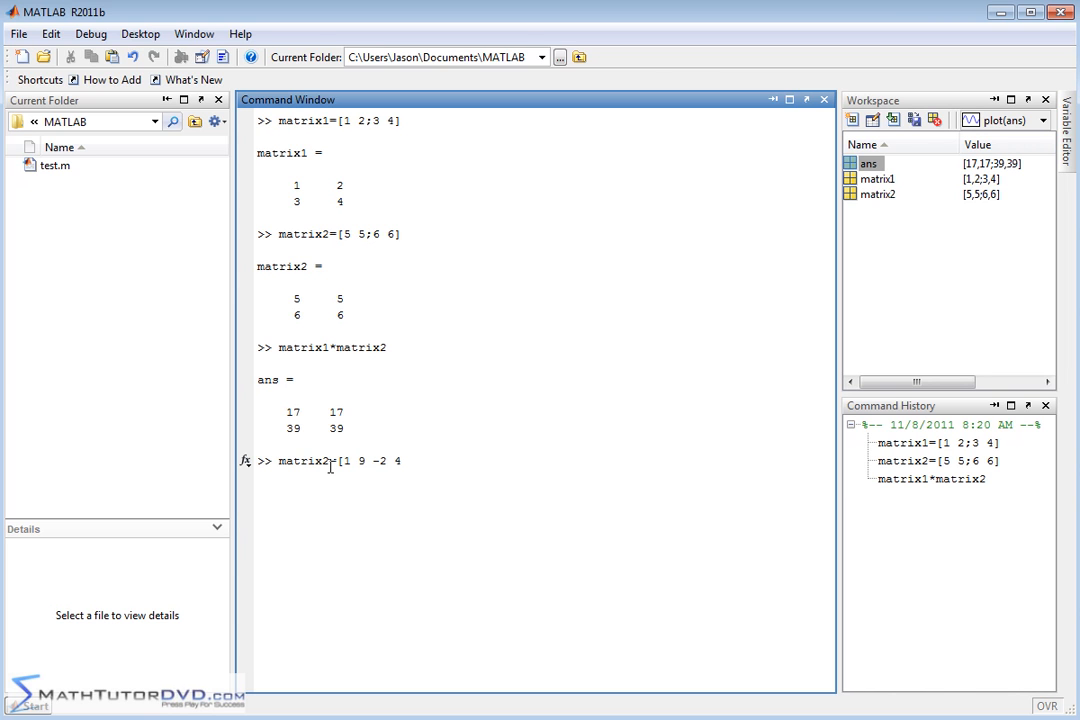
type(";")
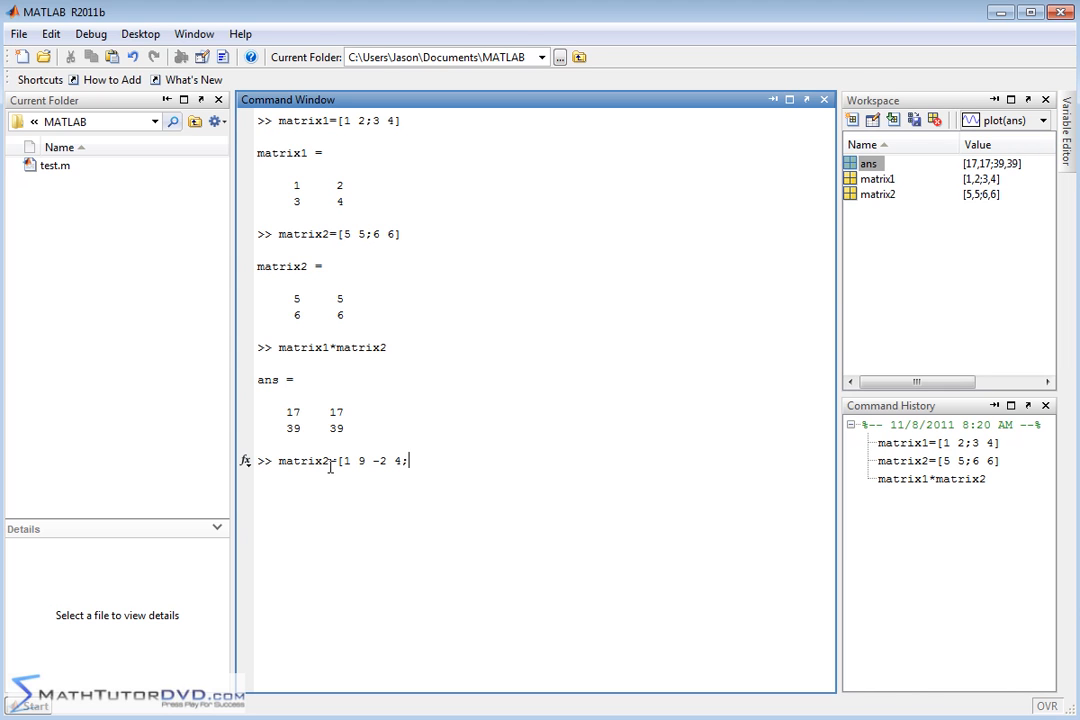
type(";1 1 1 0")
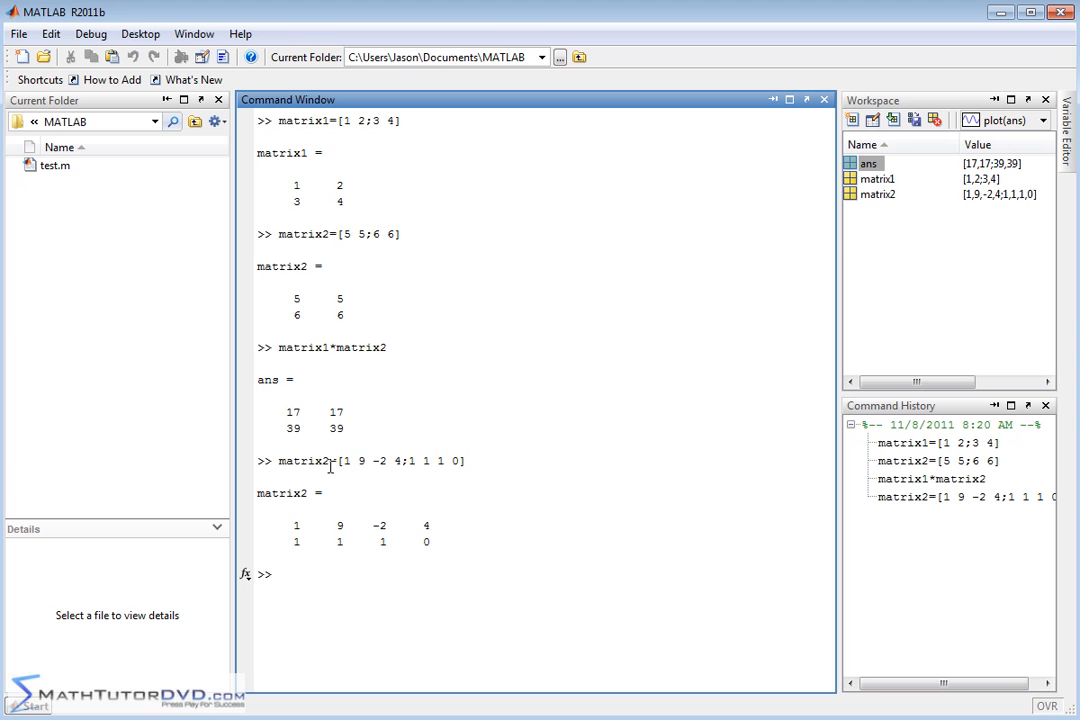
Step: Redisplay the matrices and compute matrix1*matrix2 = [3 11 0 4; 7 31 -2 12]
type("matrix2")
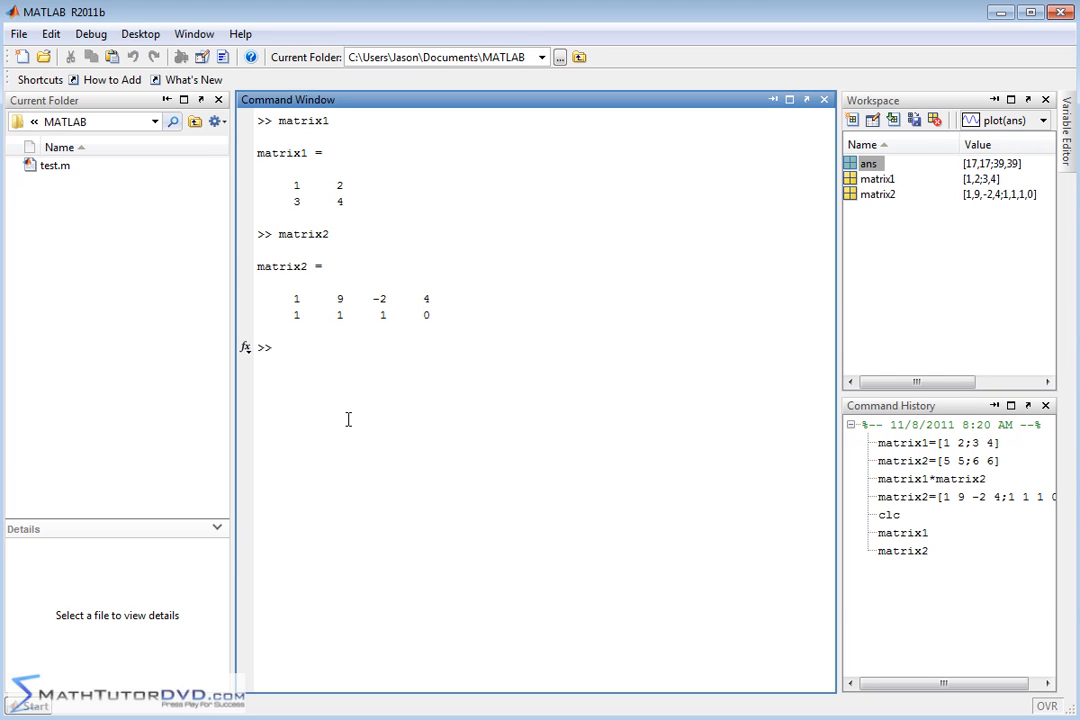
mouse_move(320, 184)
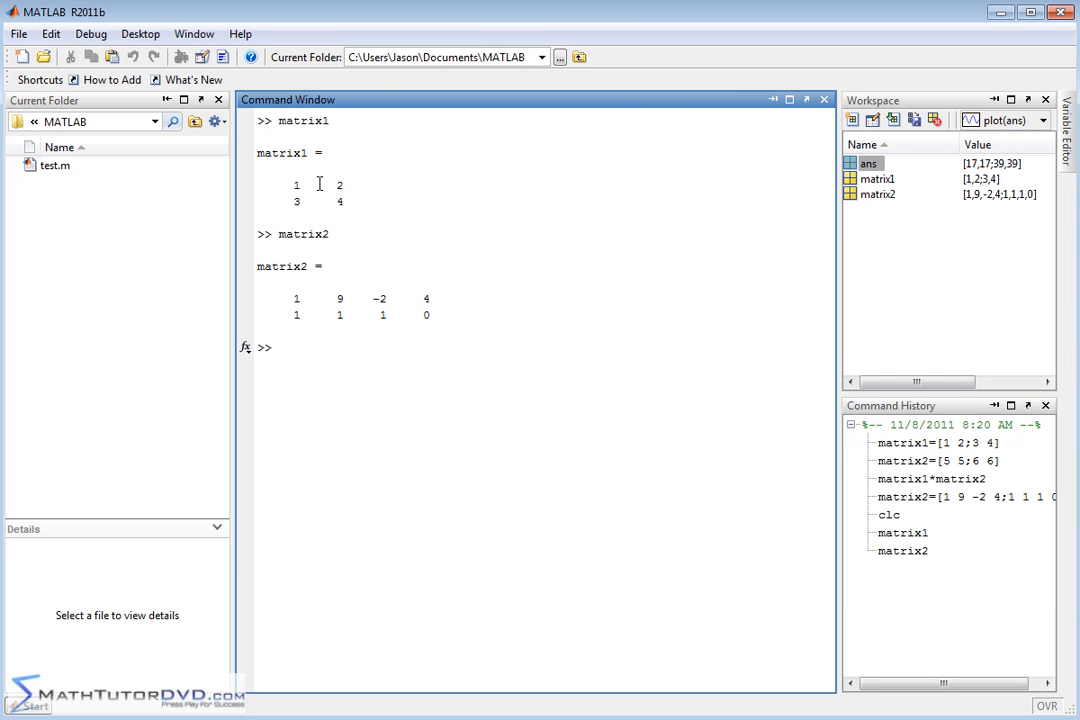
double_click(296, 184)
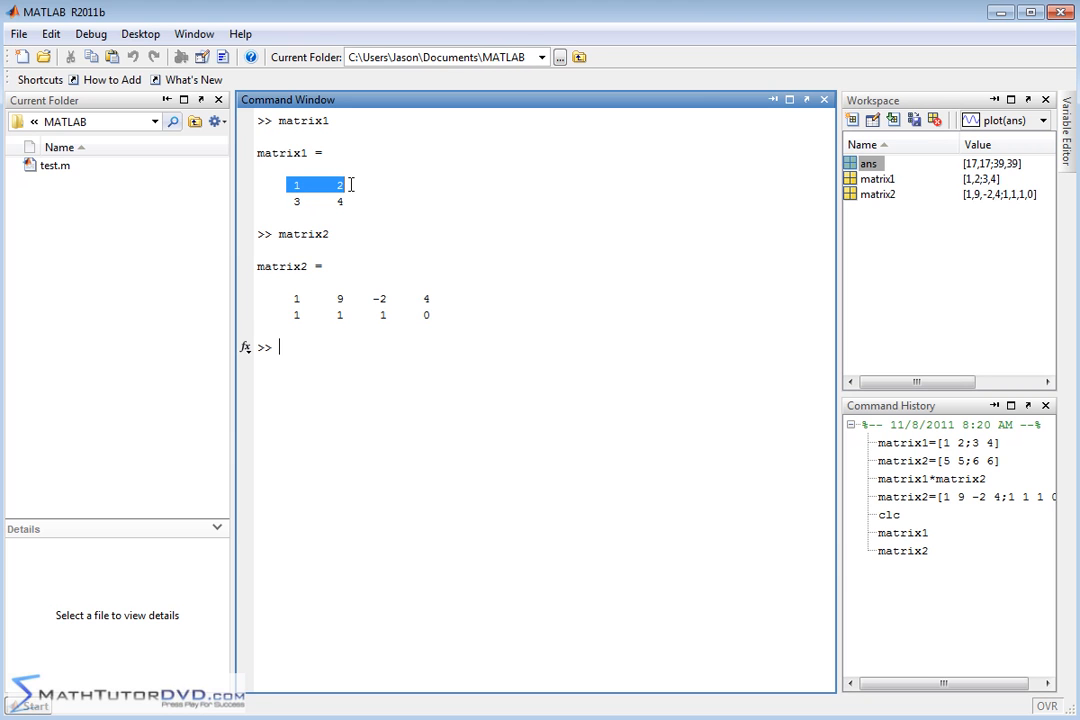
mouse_move(296, 314)
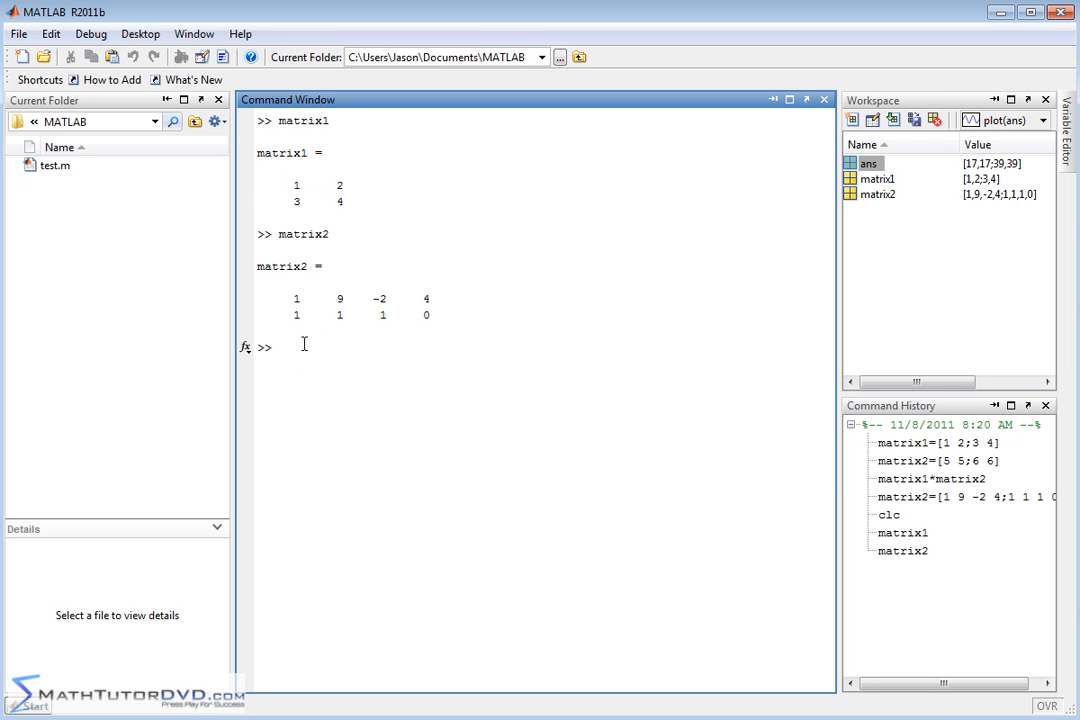
type("matrix")
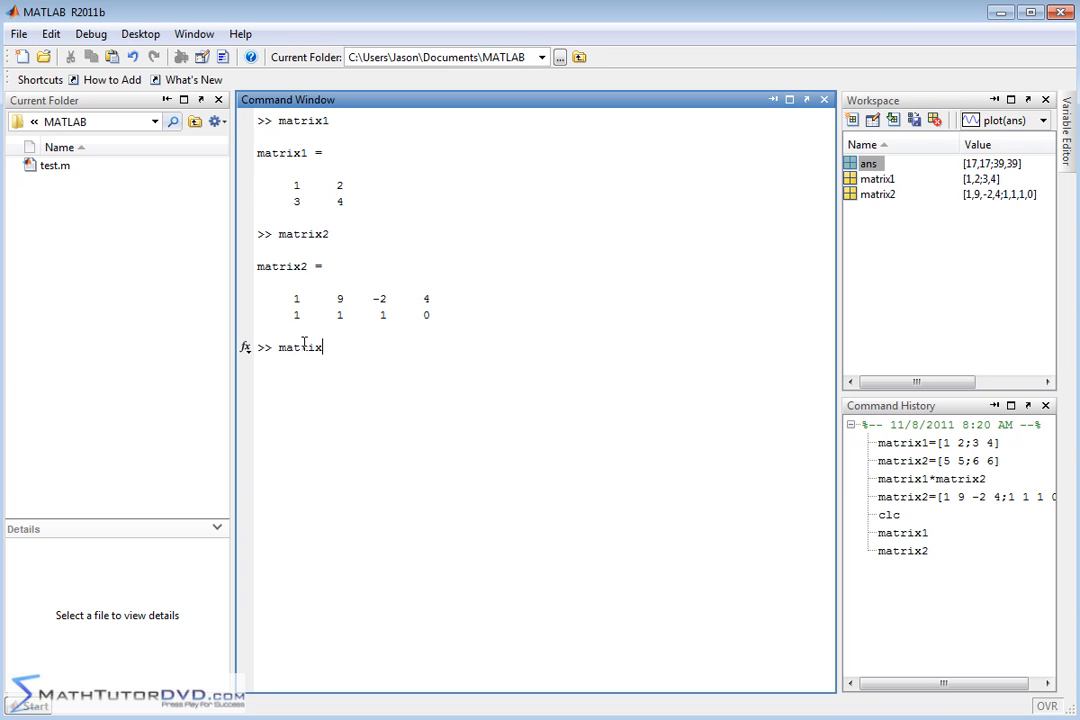
type("1*mat")
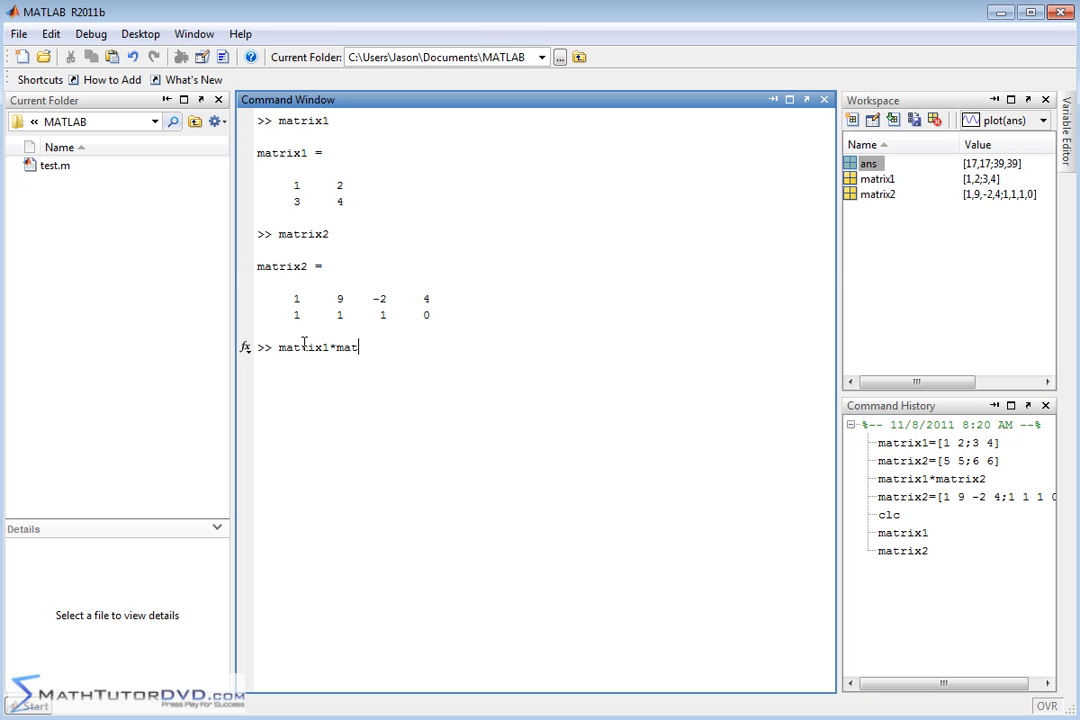
key("enter")
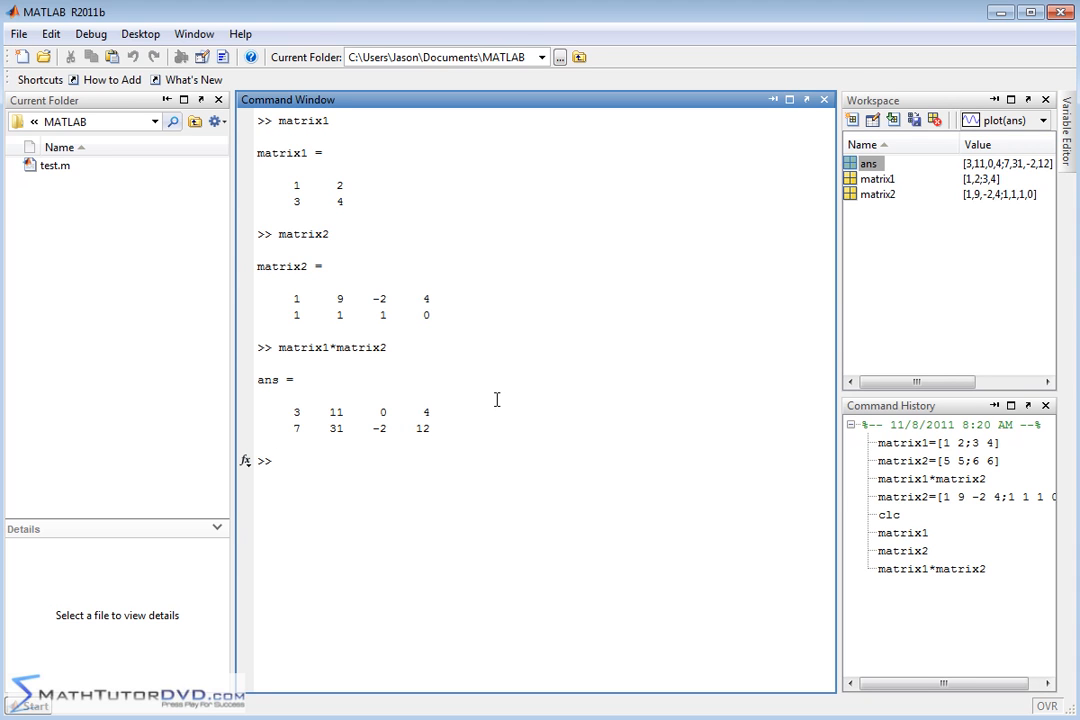
Step: Attempt matrix2*matrix1 to produce the inner-dimensions-must-agree error
type("matrix2")
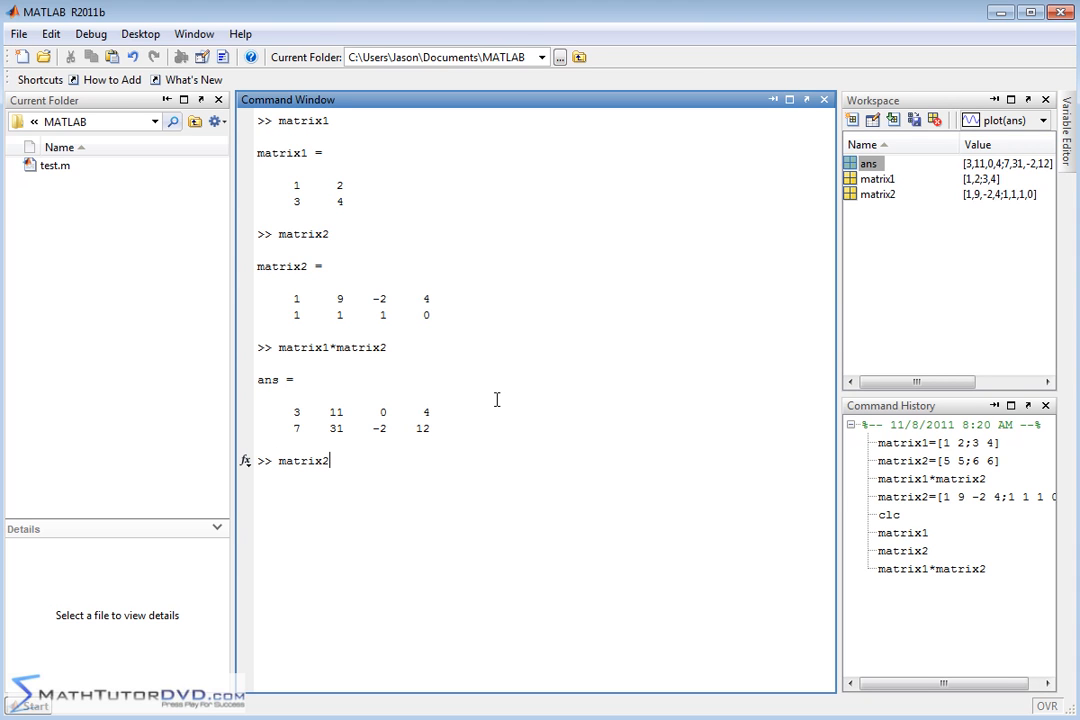
type("*matrix1")
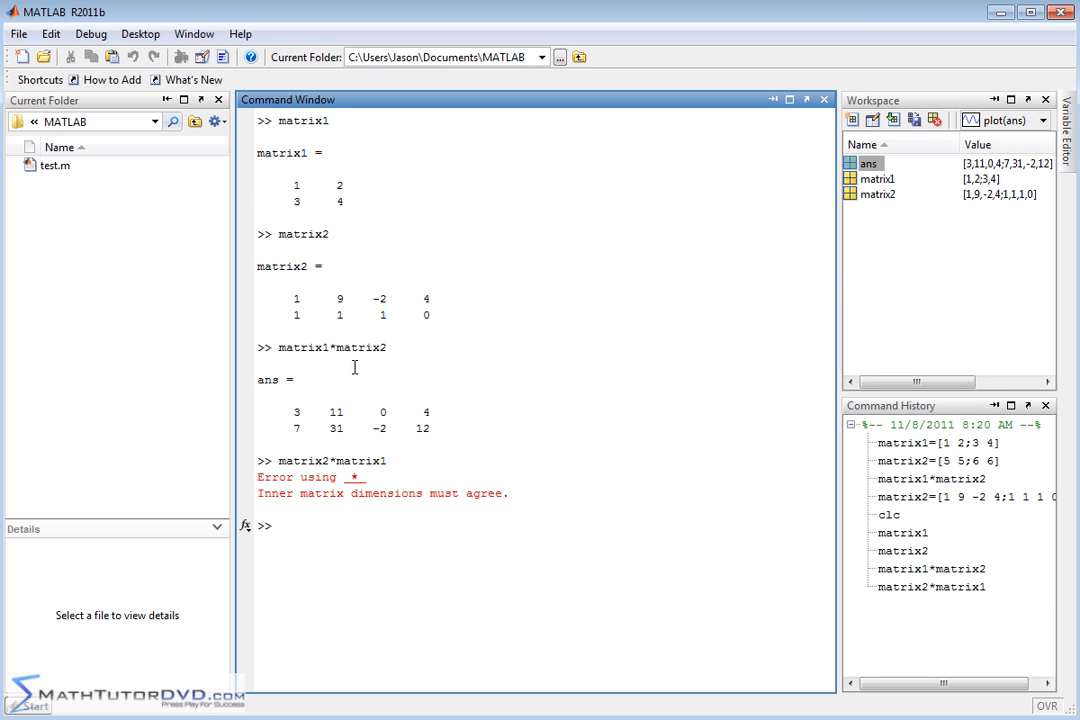
mouse_move(250, 470)
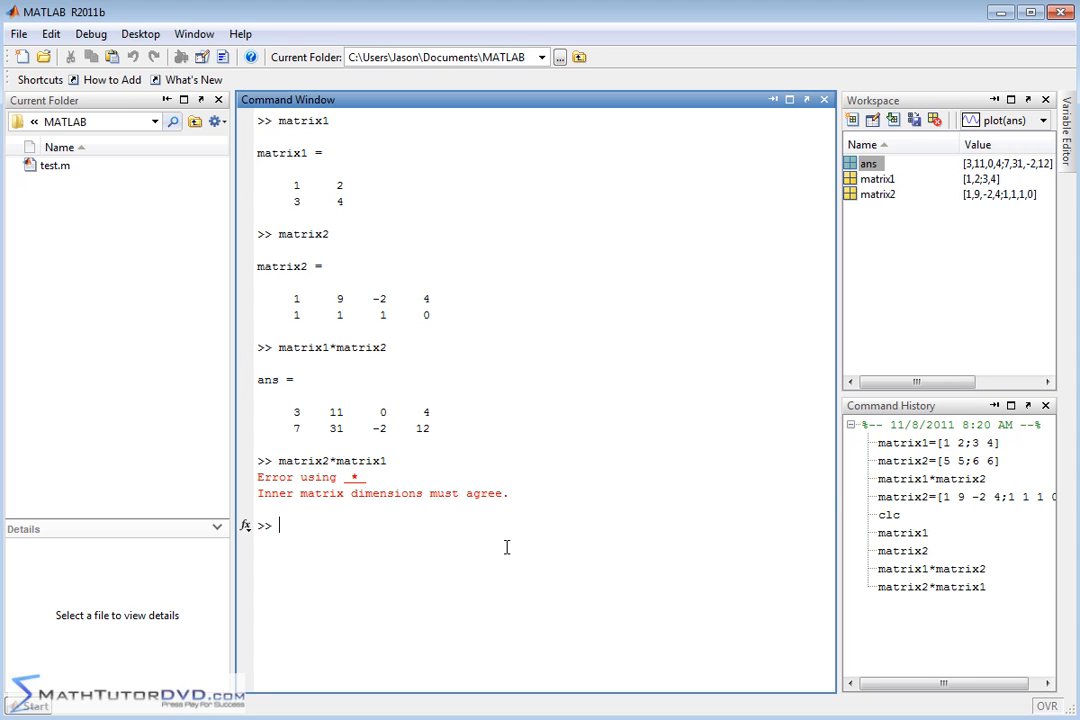
mouse_move(442, 412)
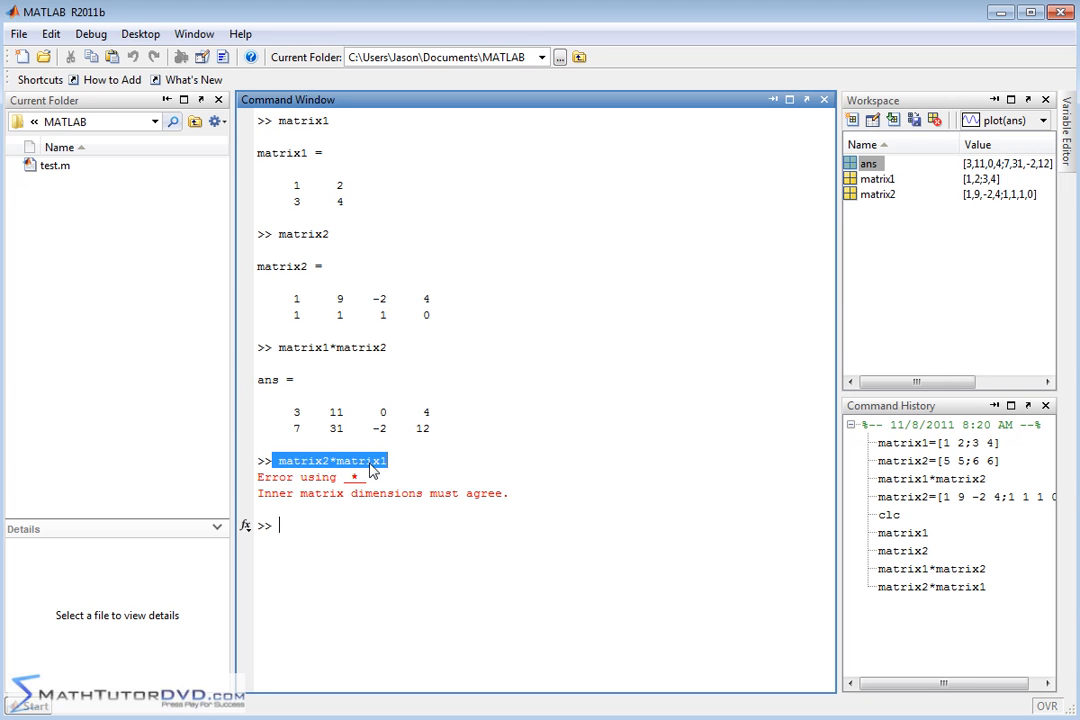
type("c")
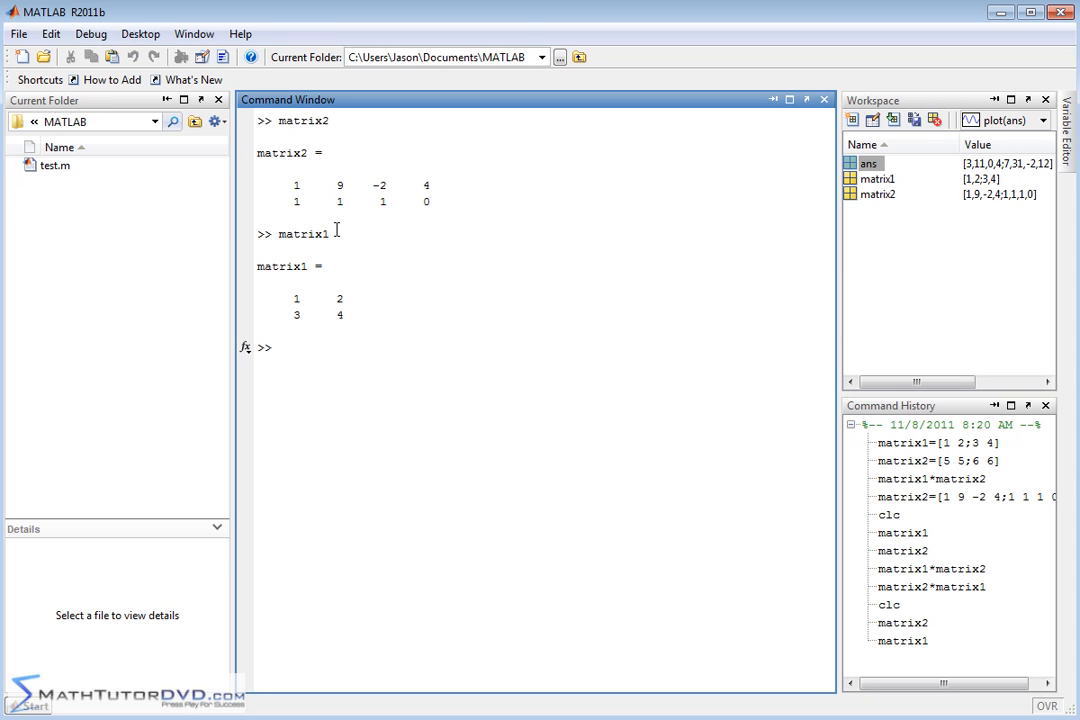
left_click_drag(290, 184, 430, 184)
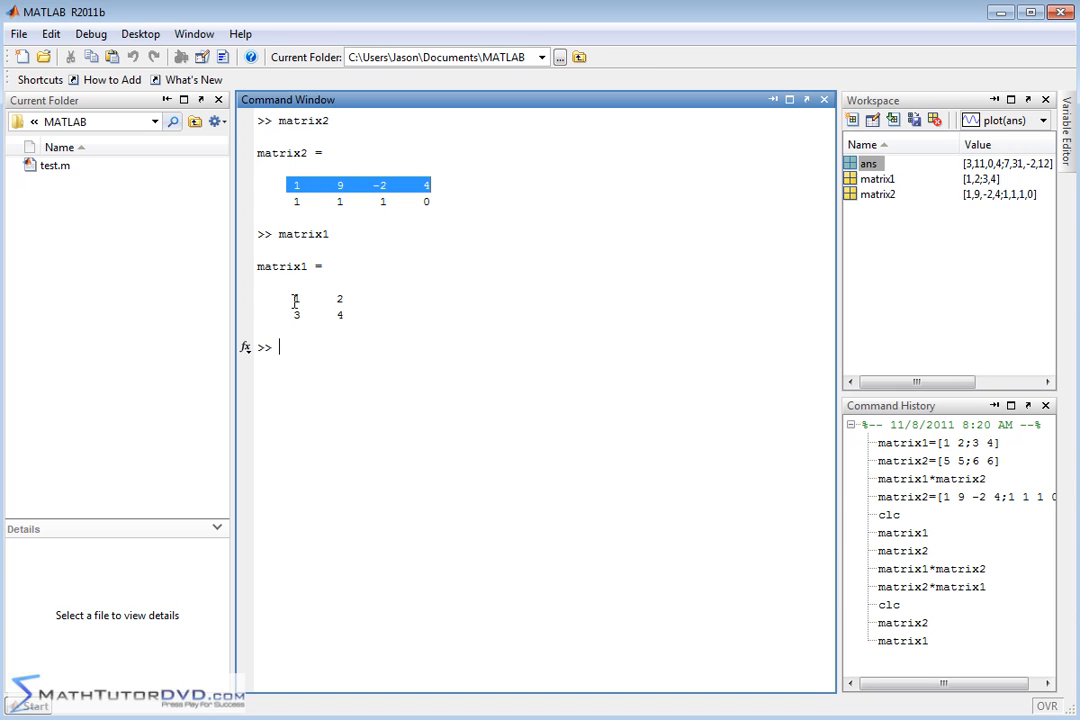
mouse_move(292, 198)
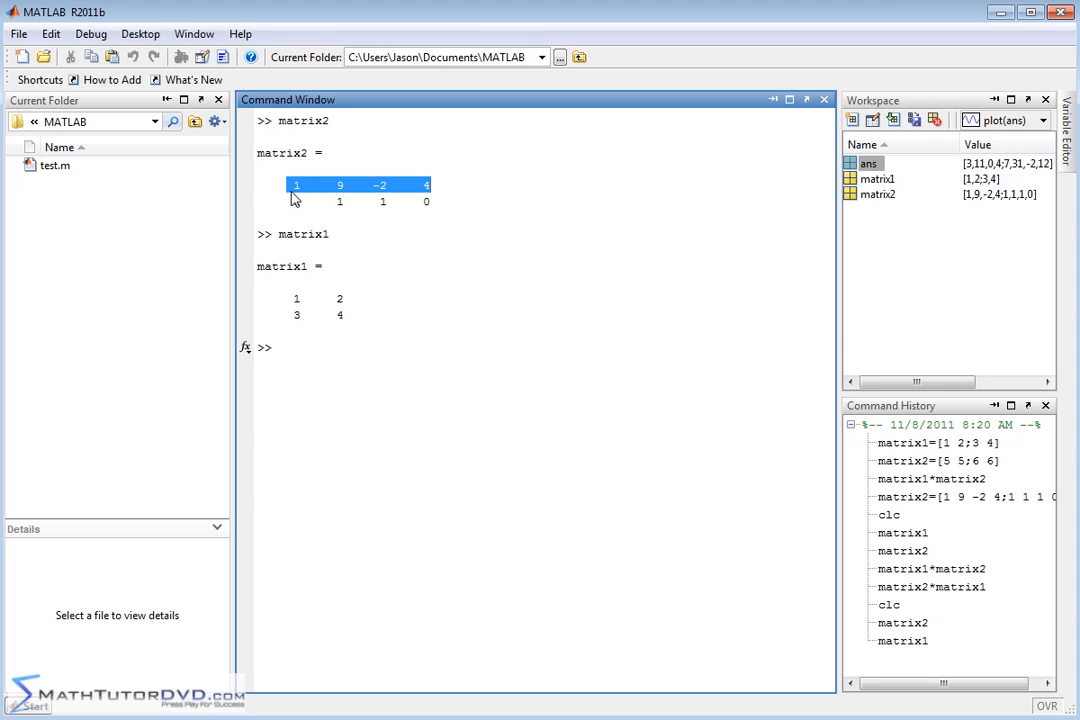
mouse_move(292, 296)
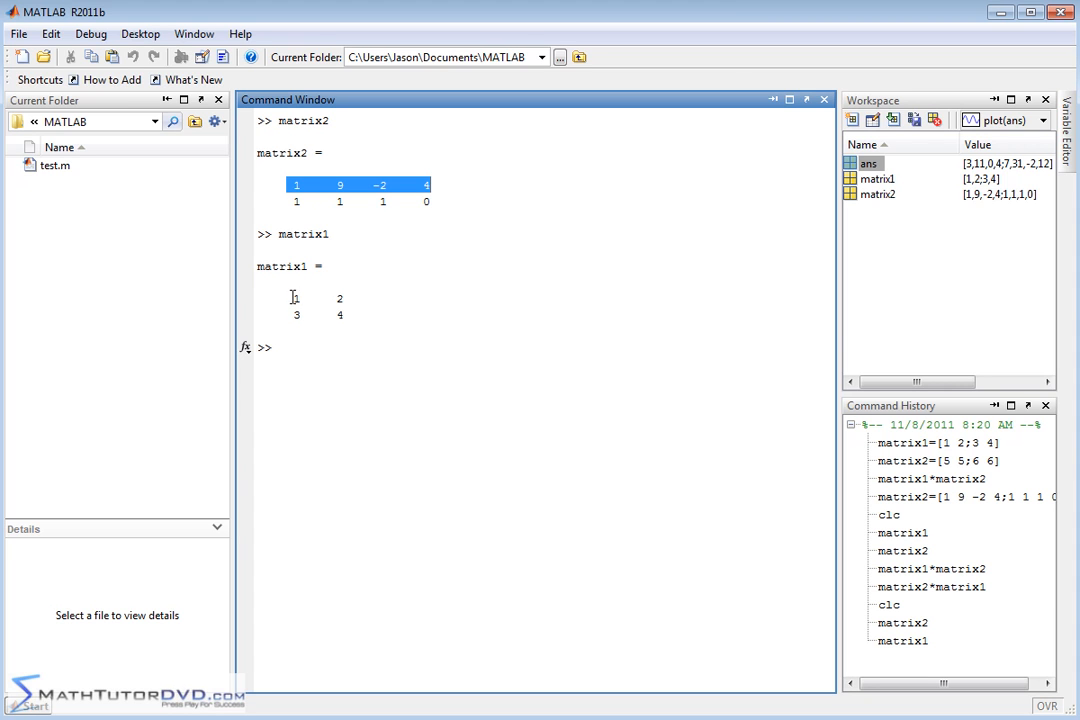
mouse_move(296, 316)
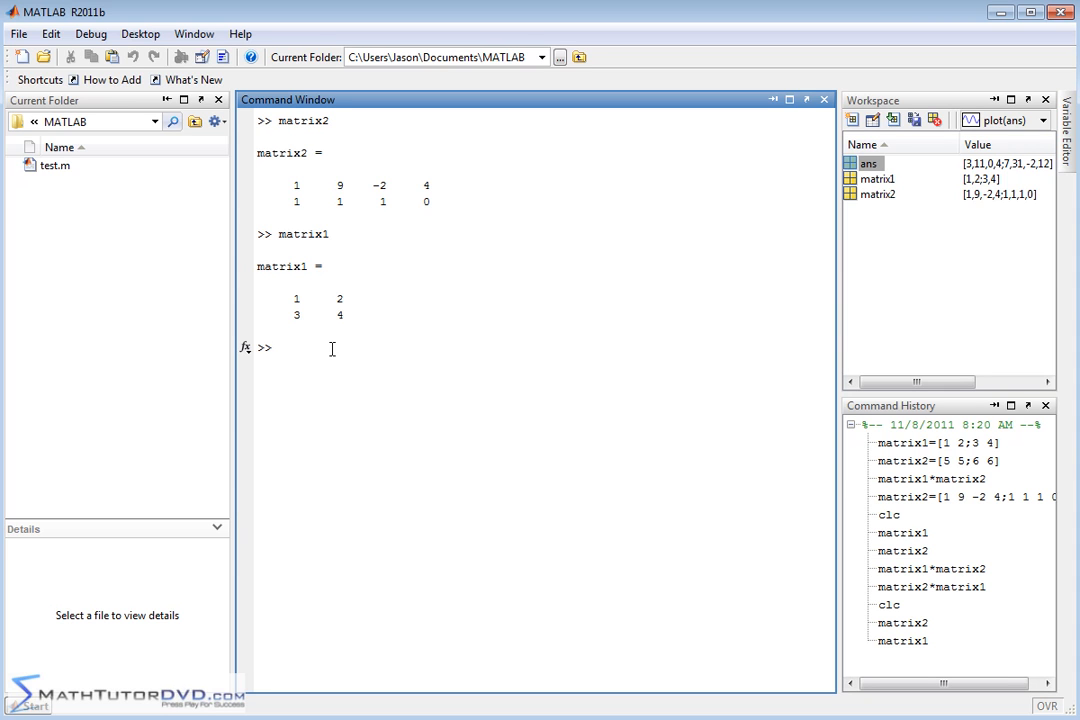
mouse_move(580, 500)
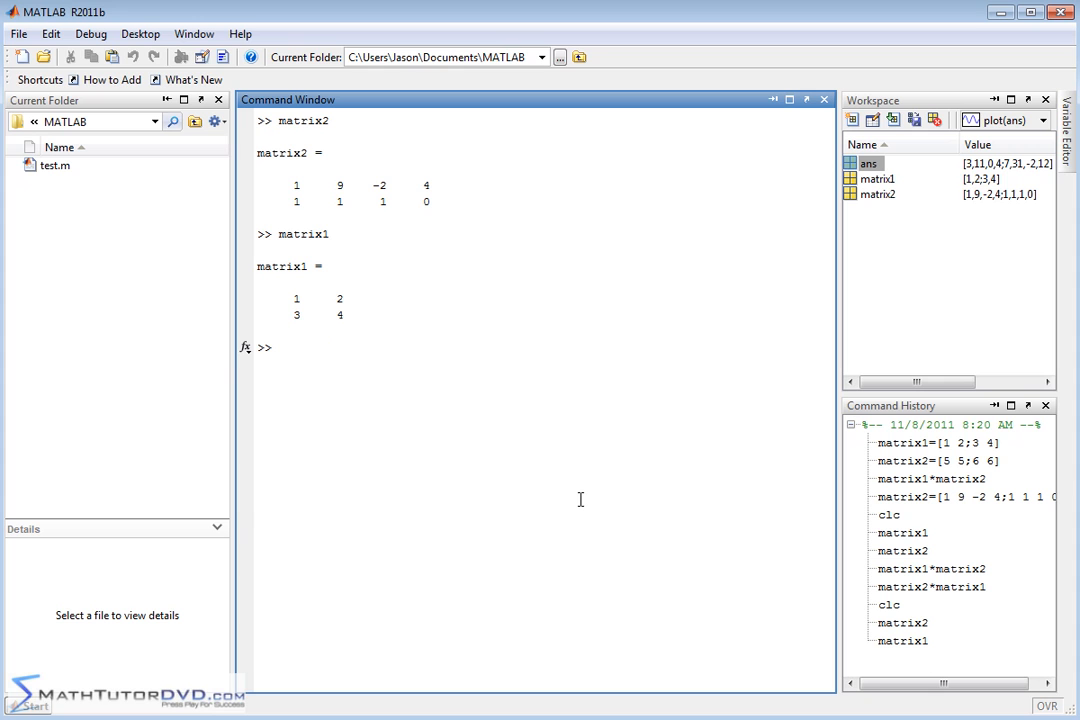
mouse_move(634, 668)
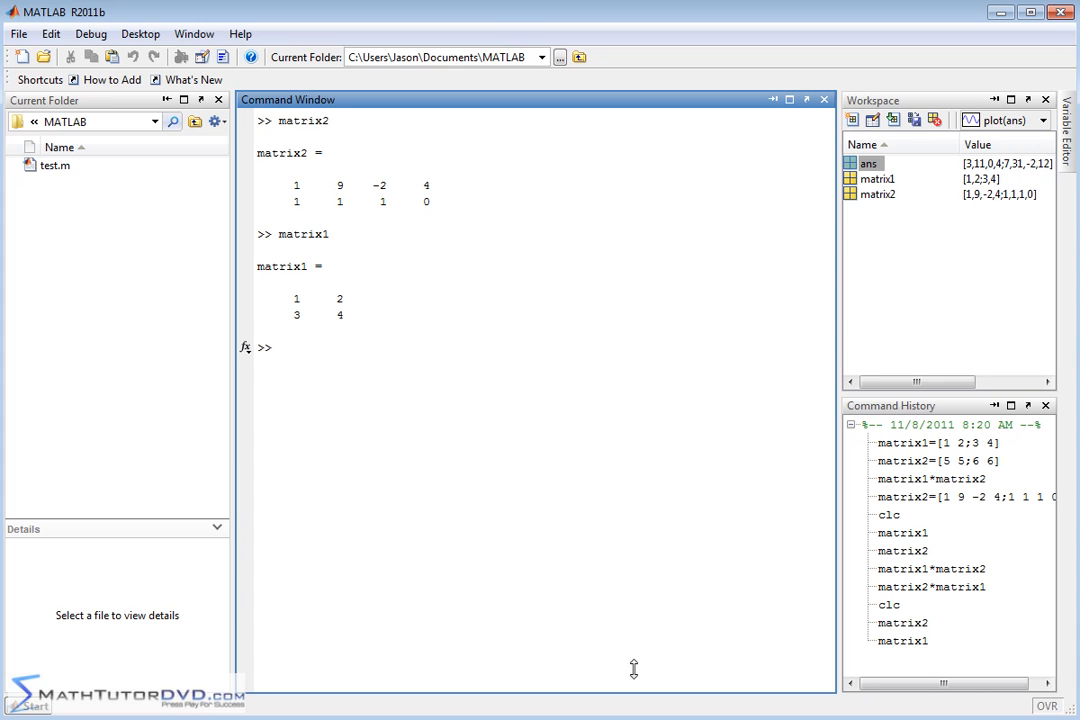
left_click(428, 400)
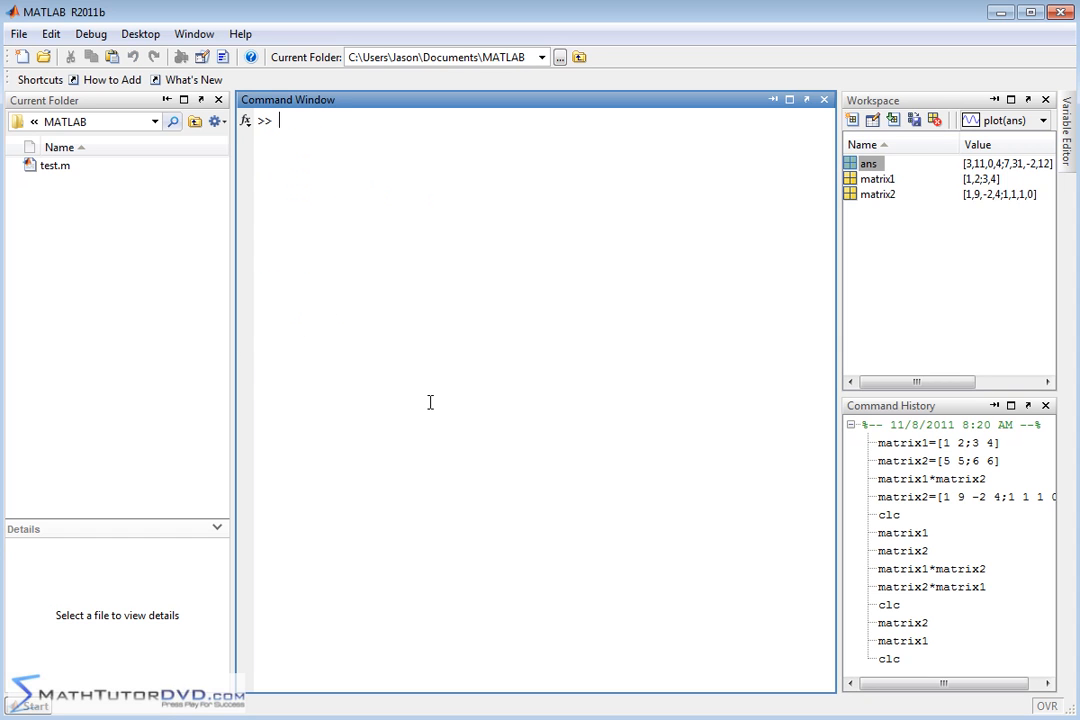
Step: Compute matrix1*matrix2 and then that product multiplied by 2
type("matrix1*m")
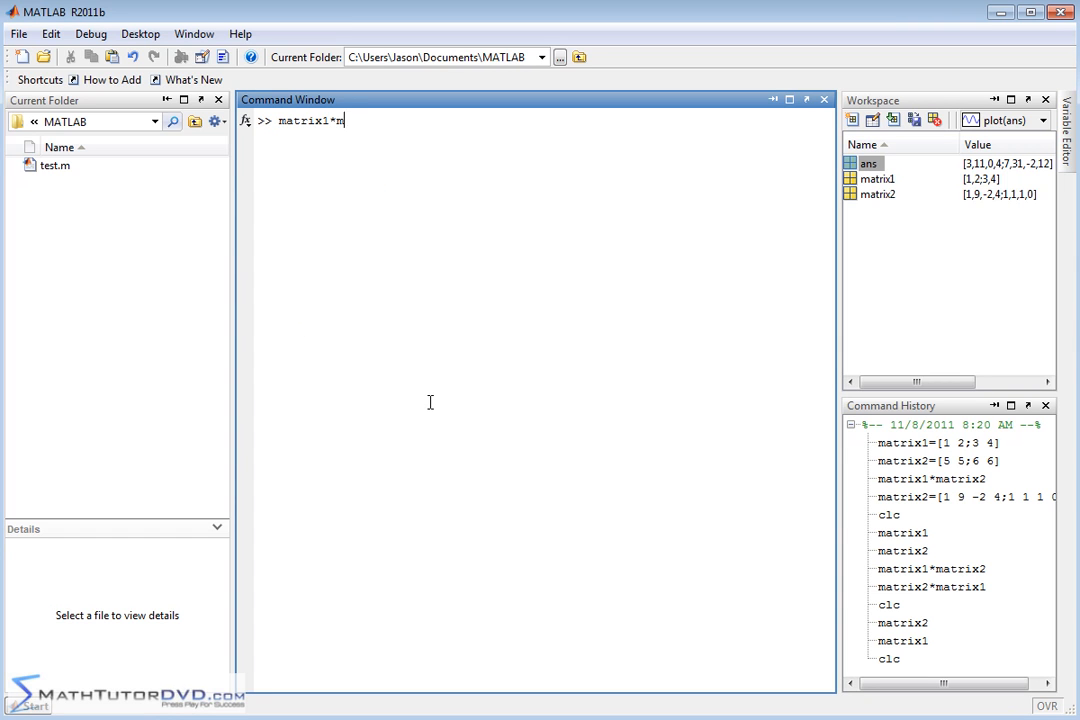
key("enter")
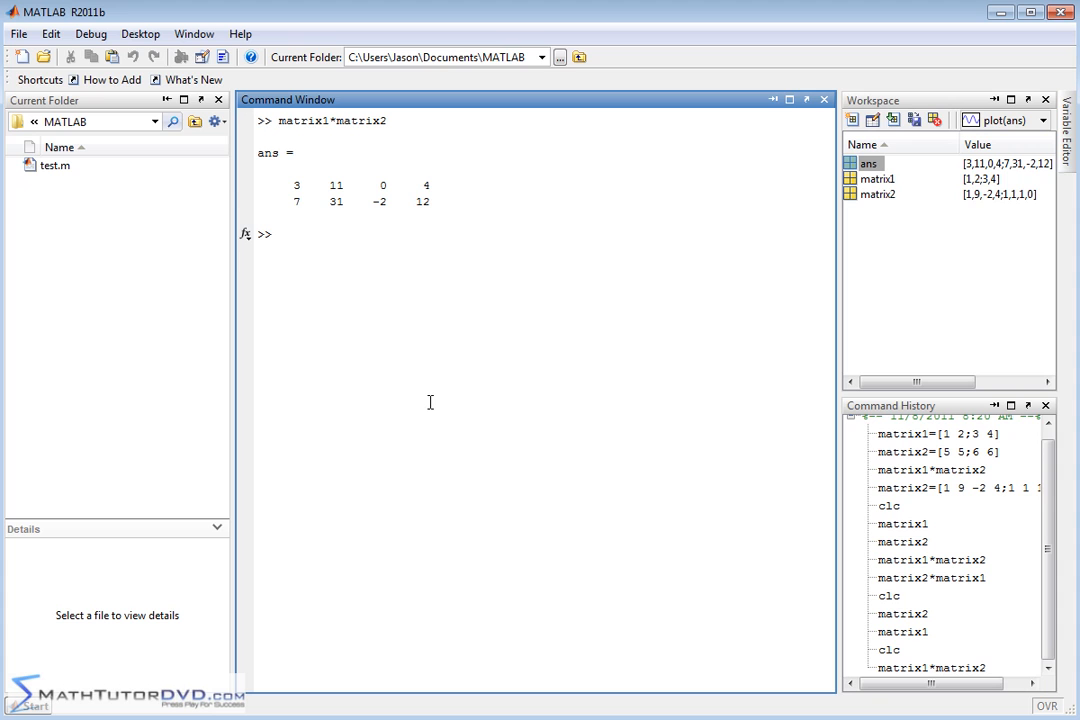
type("matrix1*matrix2")
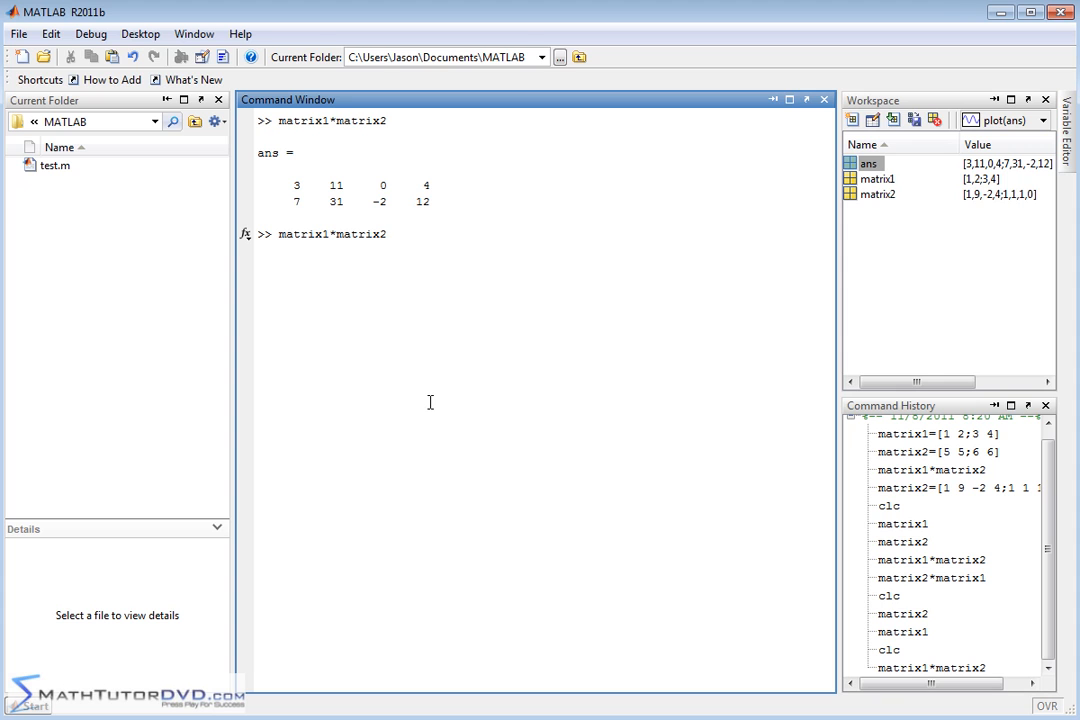
type("*2")
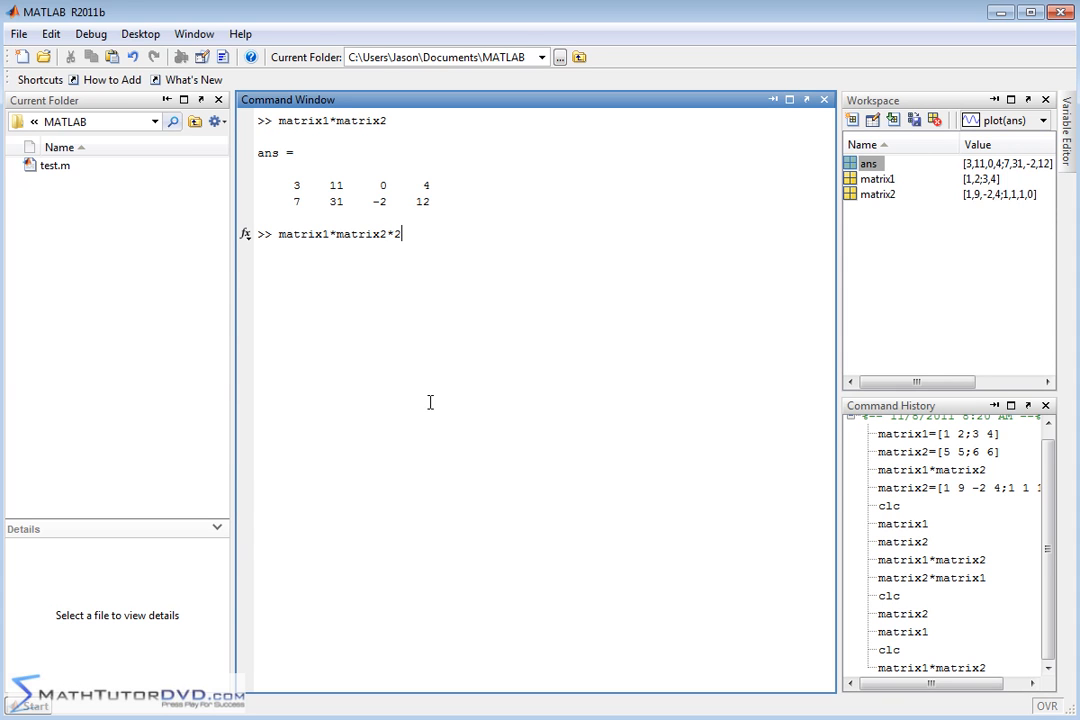
key("enter")
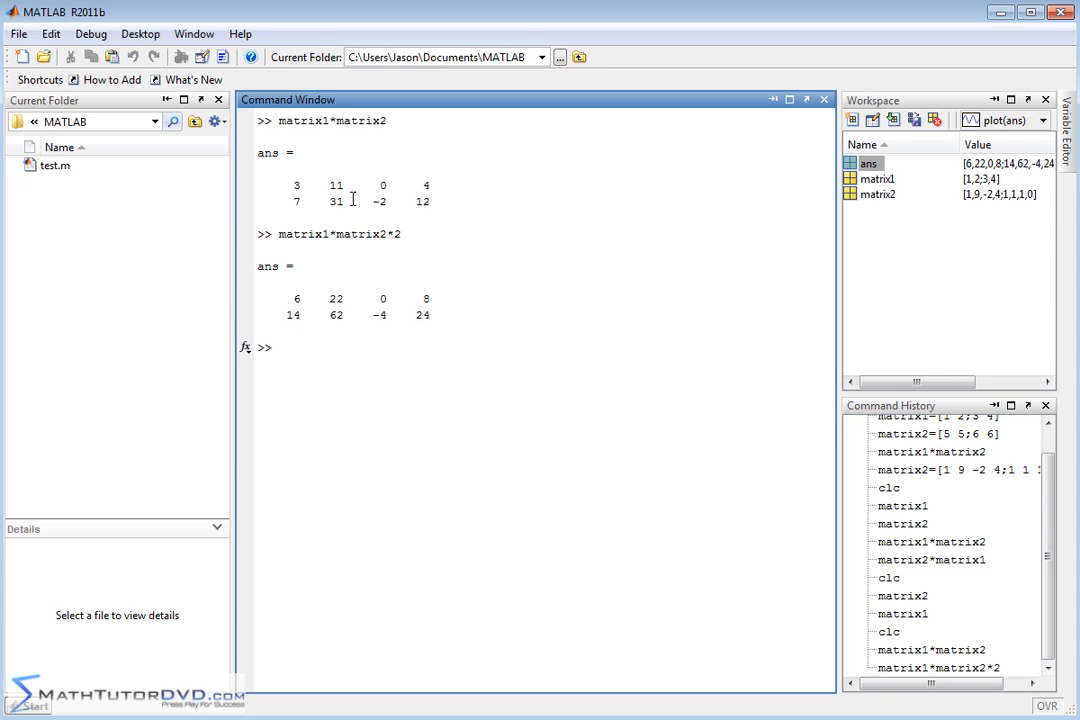
mouse_move(412, 192)
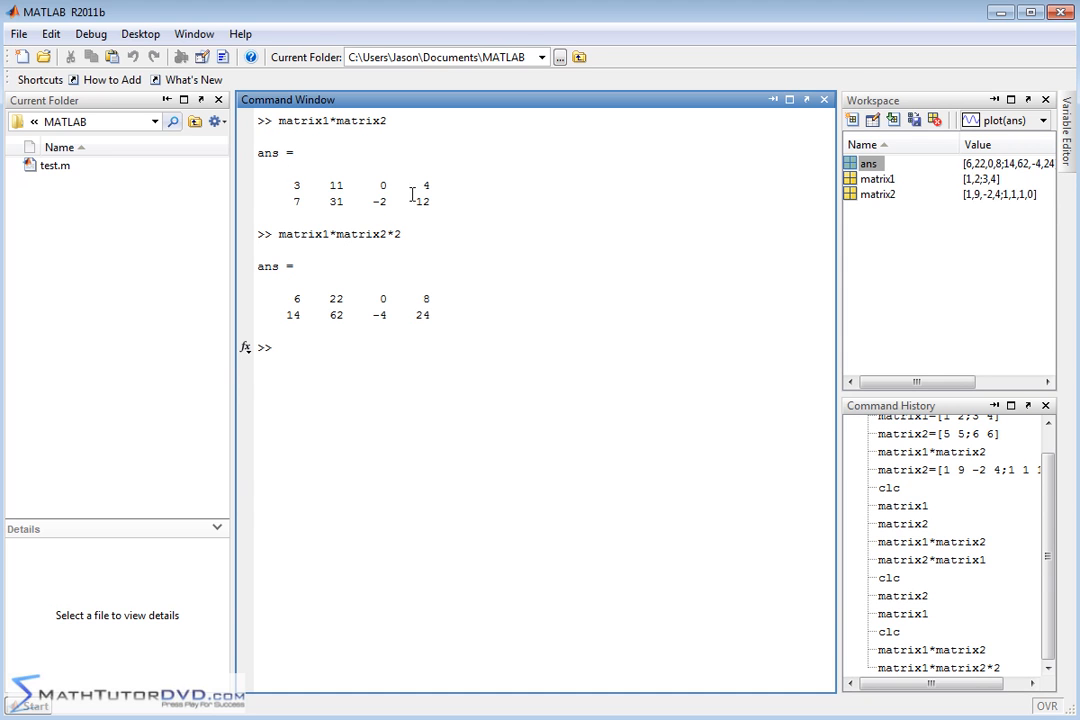
mouse_move(528, 388)
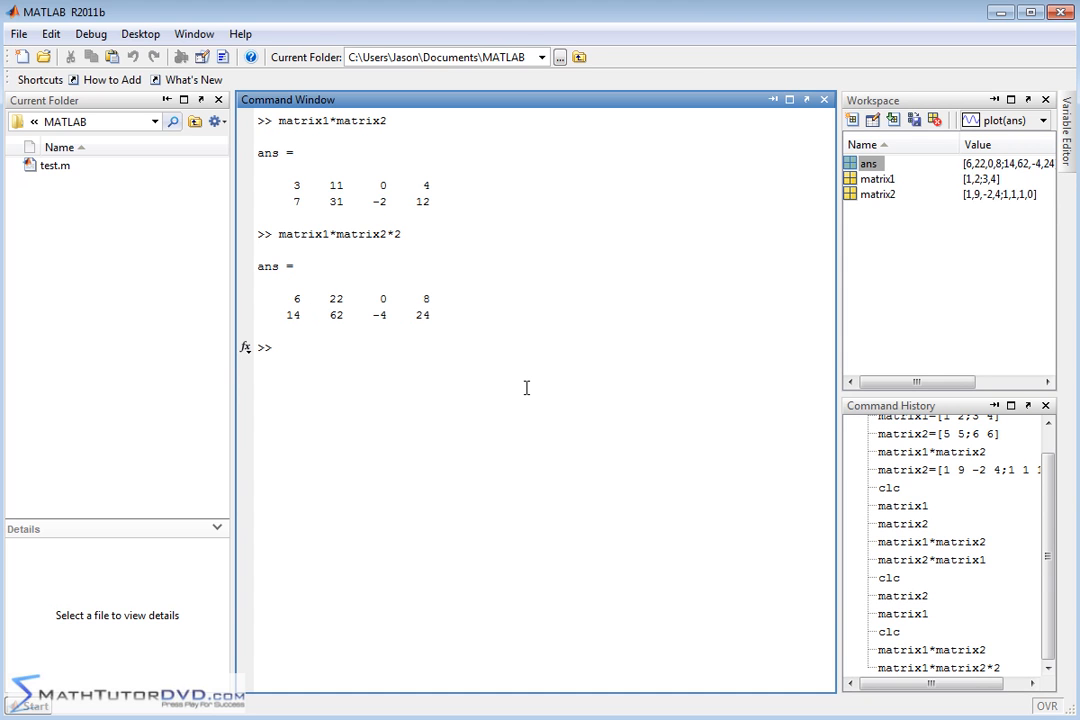
Step: Compute matrix1*matrix2*2-2, giving [4 20 -2 6; 12 40 -6 22]
type("matrix1*matrix2*2")
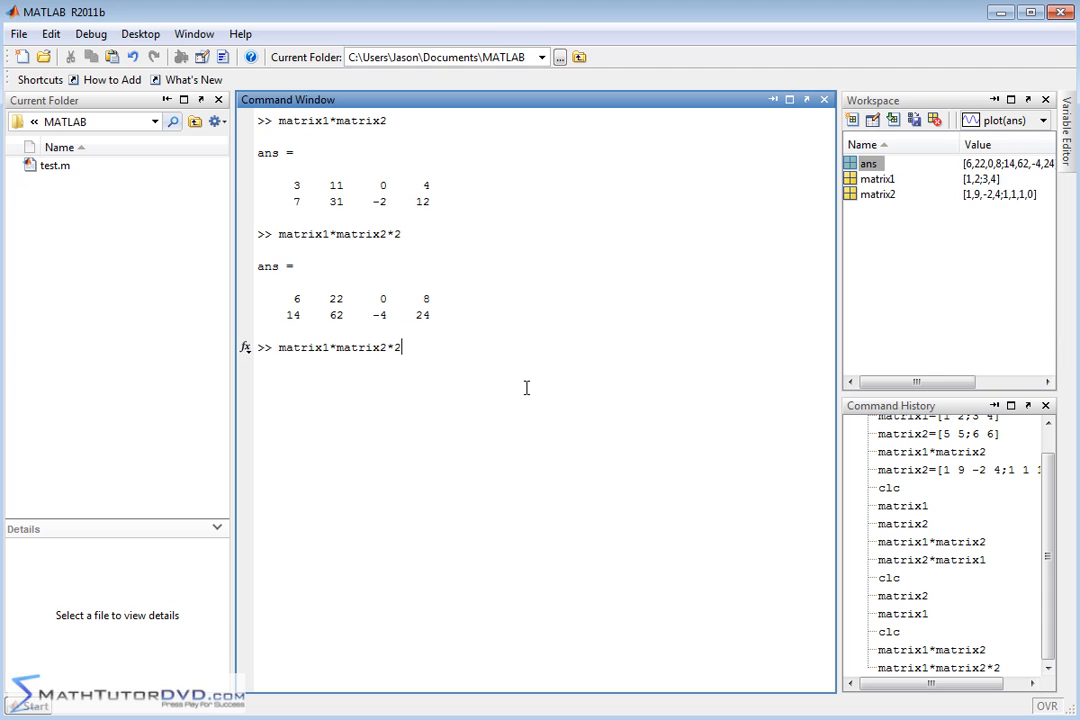
type("-")
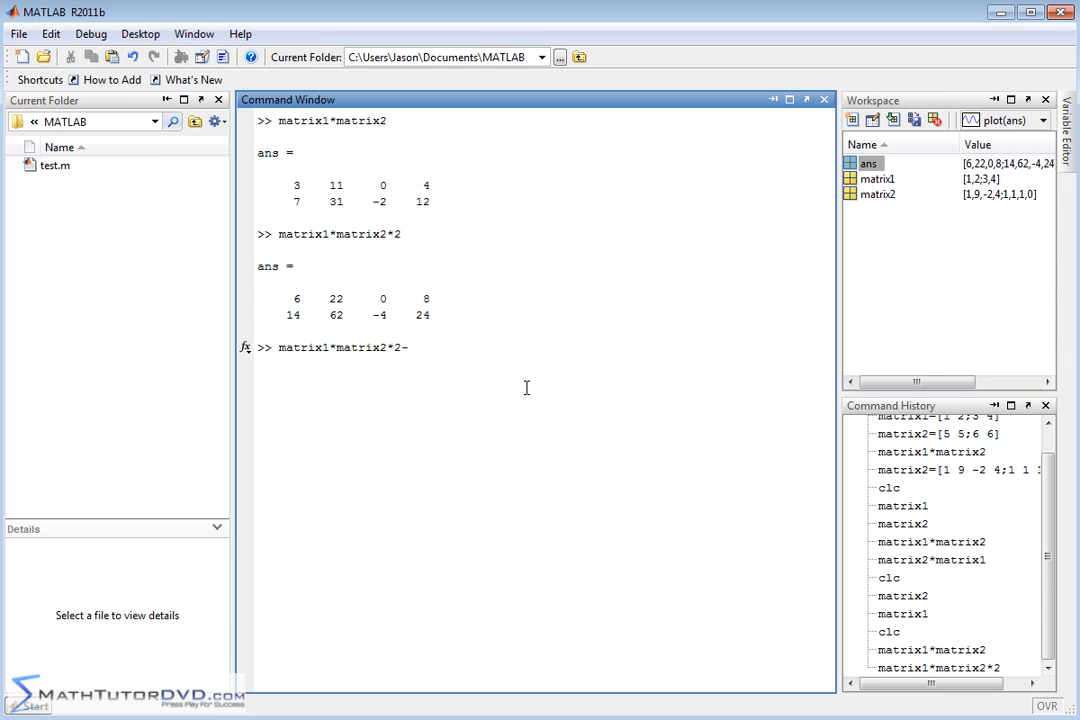
type("2")
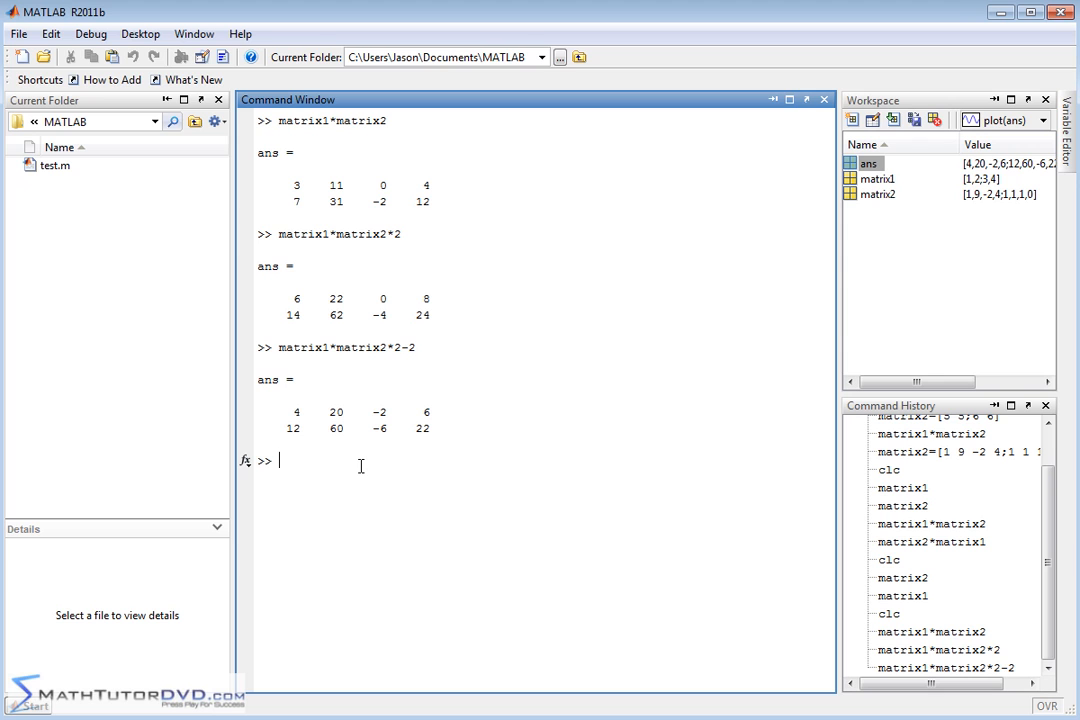
mouse_move(368, 460)
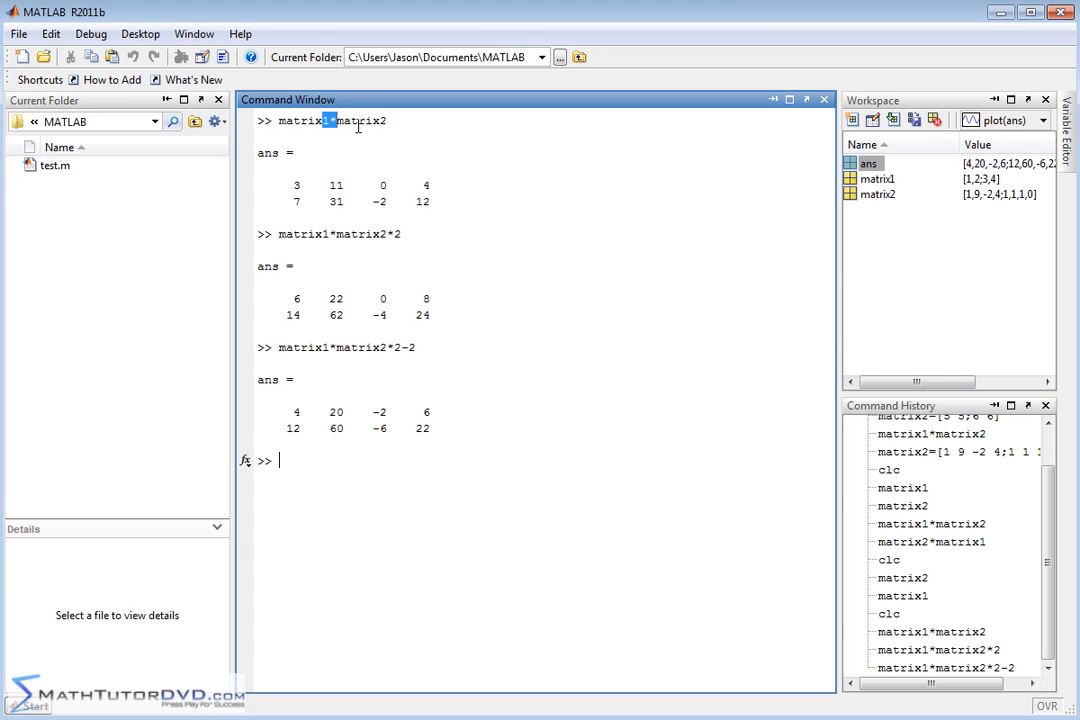
mouse_move(362, 340)
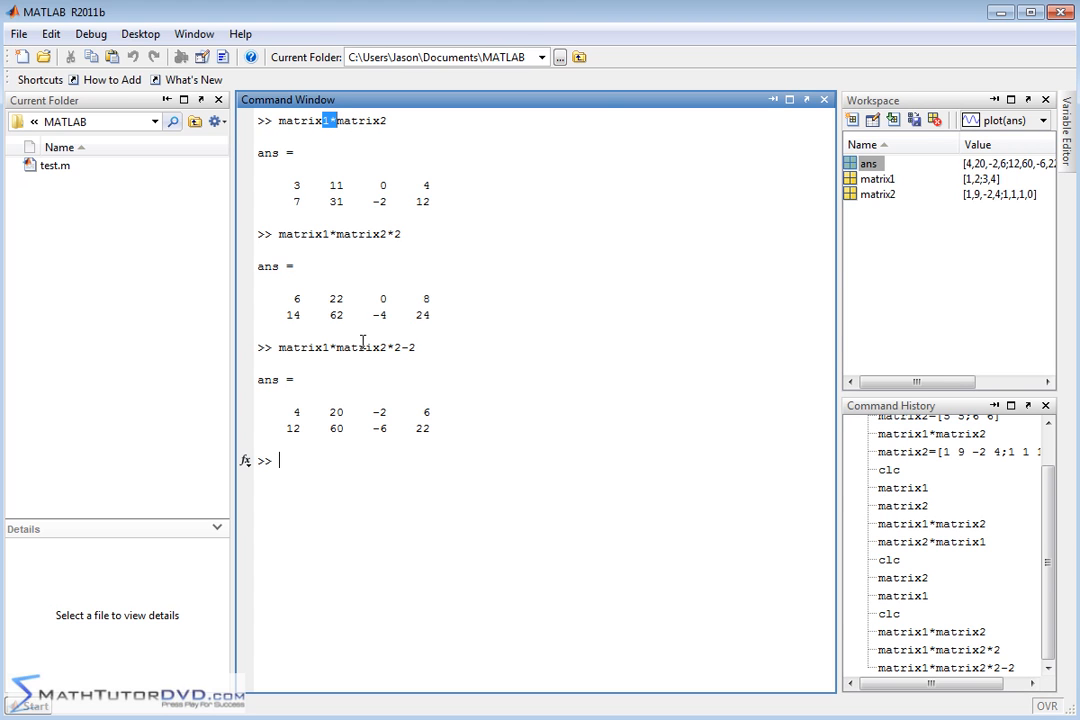
mouse_move(330, 398)
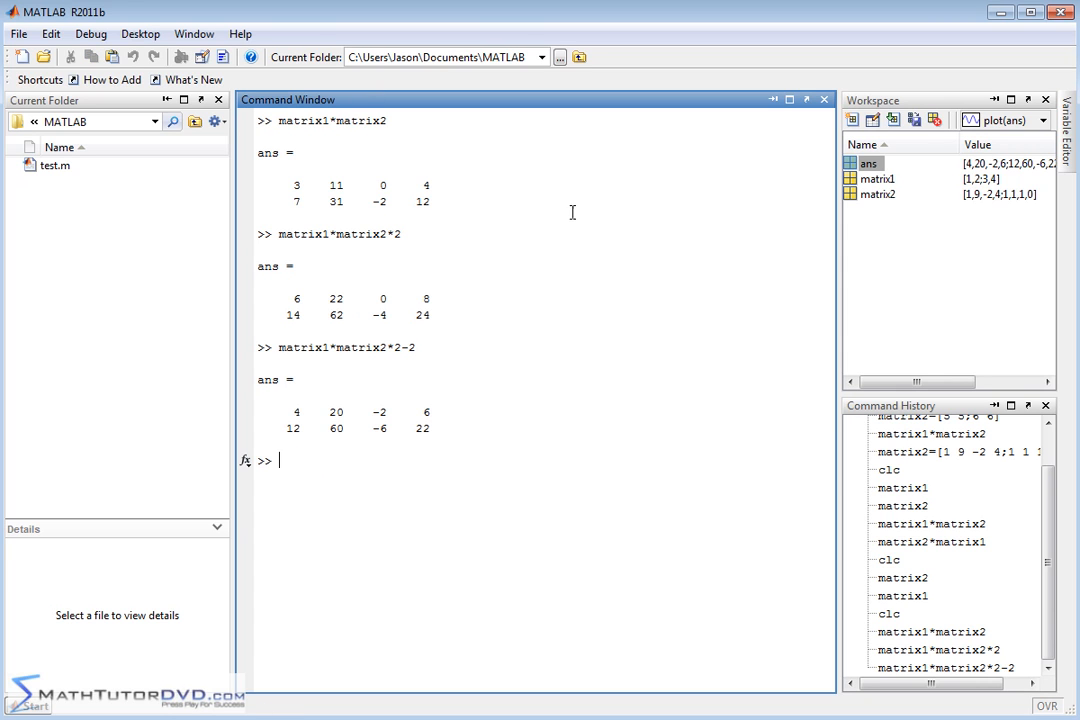
mouse_move(472, 312)
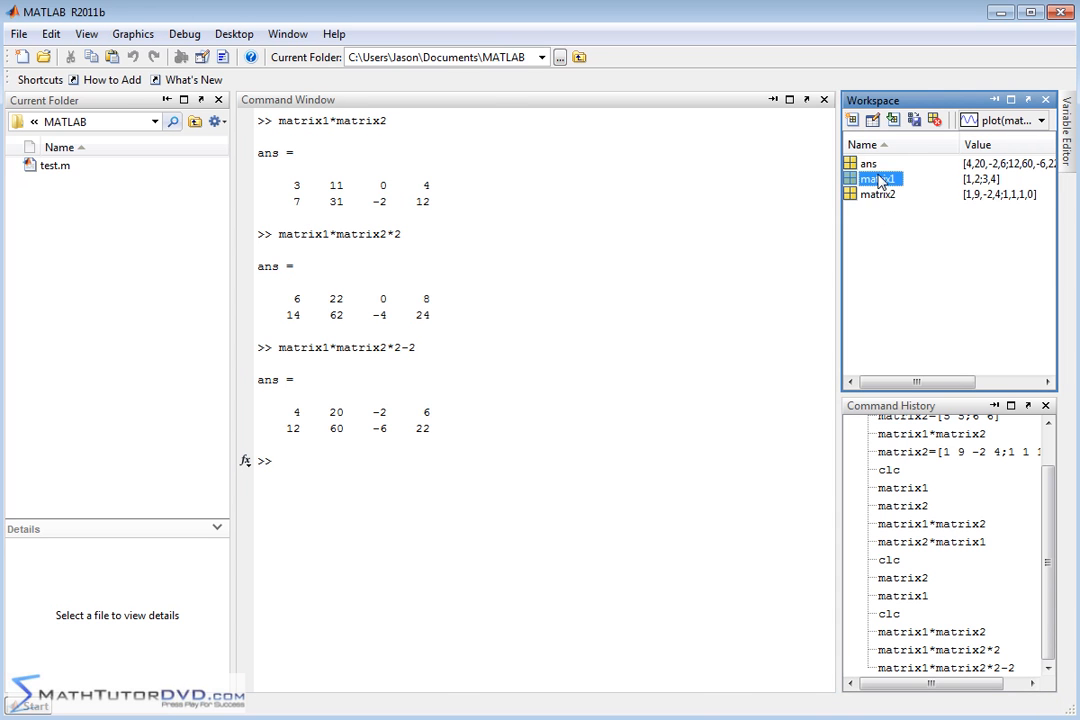
double_click(878, 178)
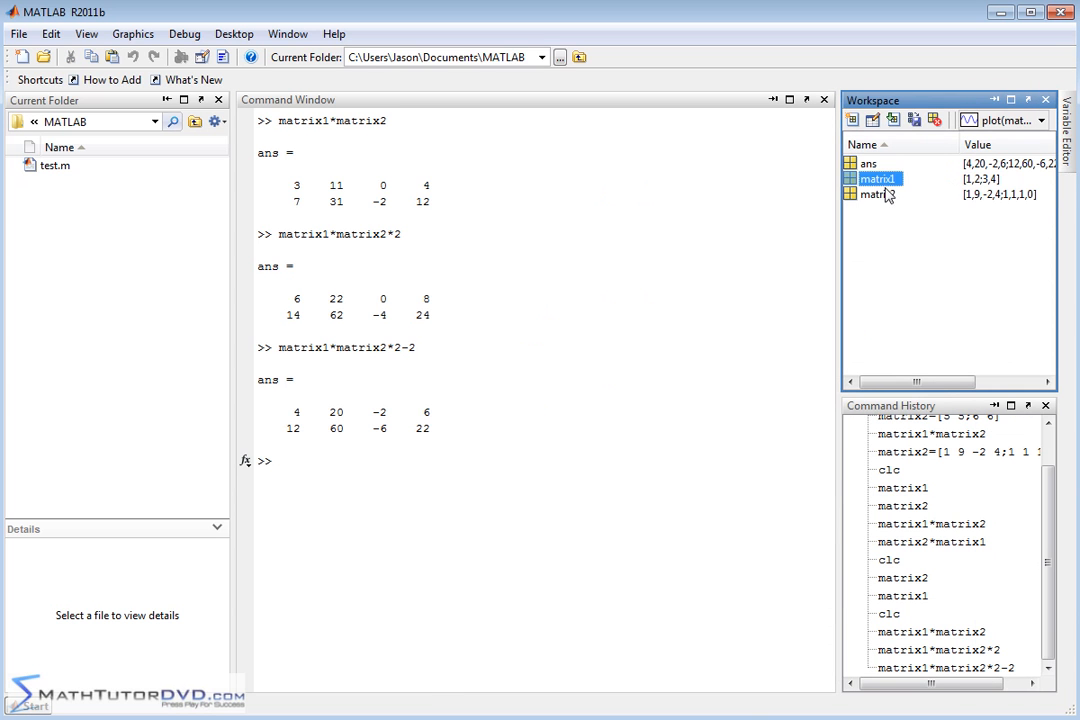
double_click(878, 194)
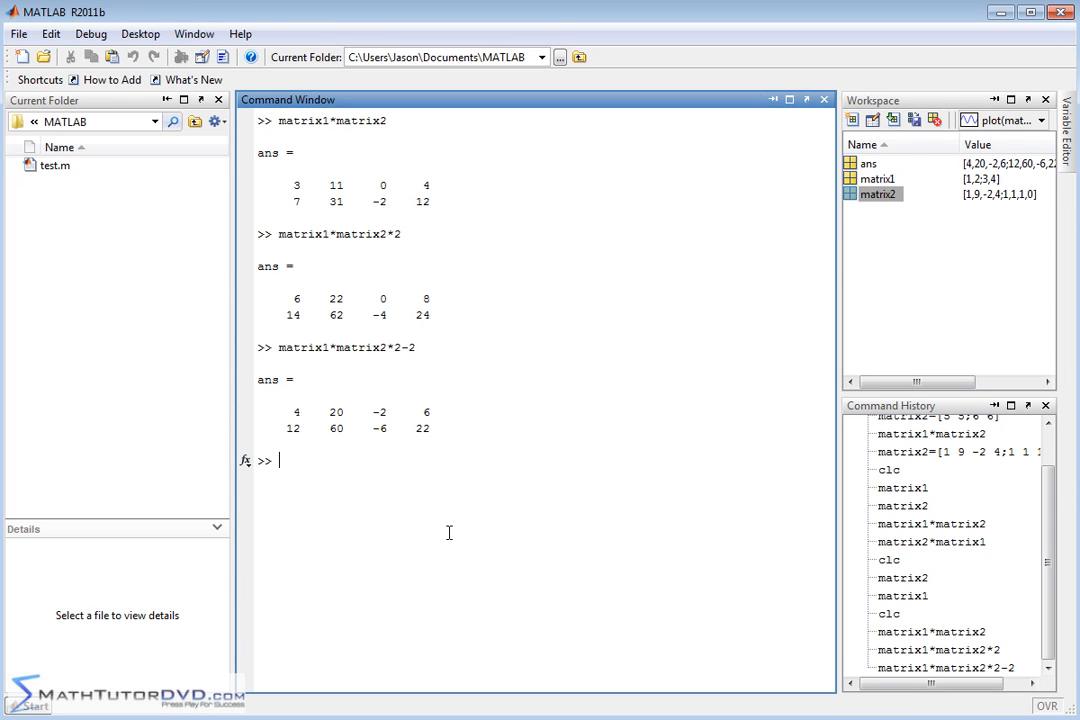
mouse_move(318, 206)
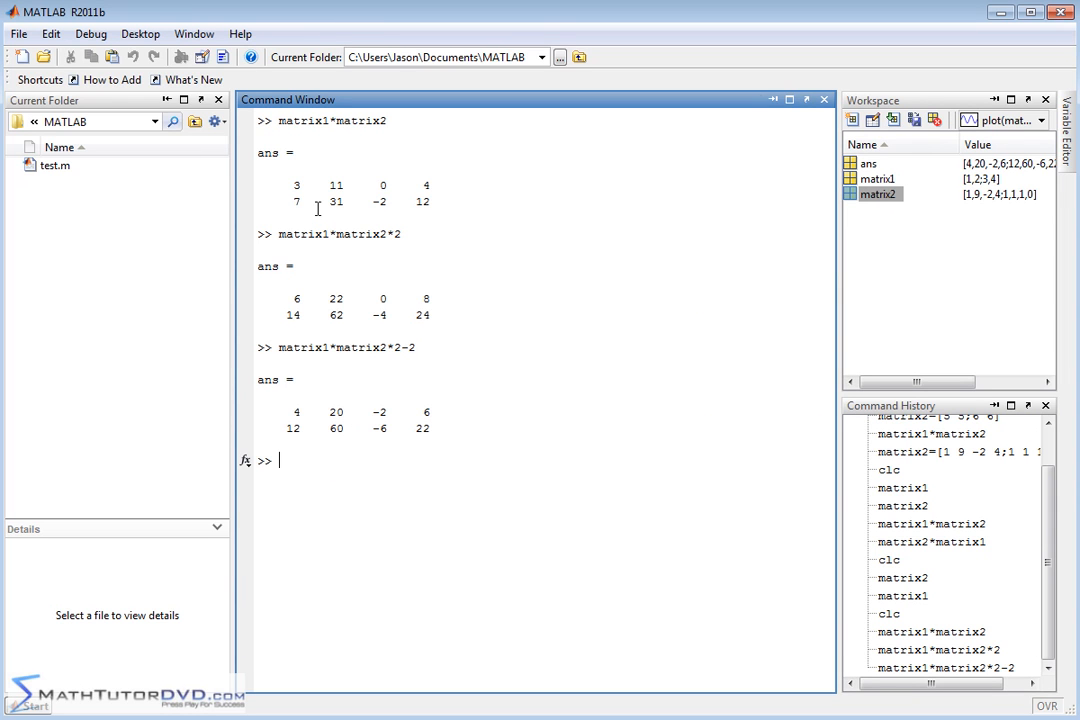